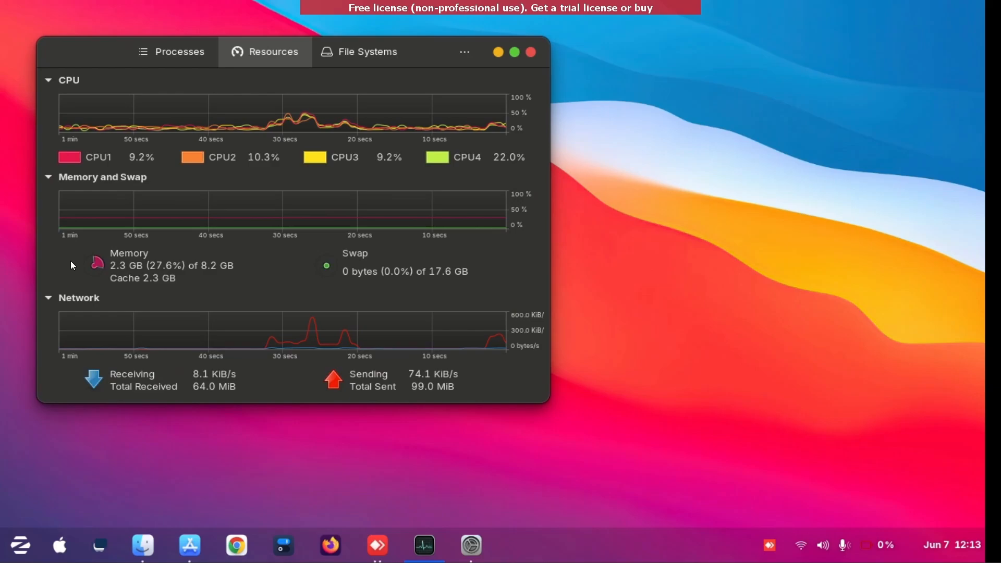
pyautogui.moveTo(134, 445)
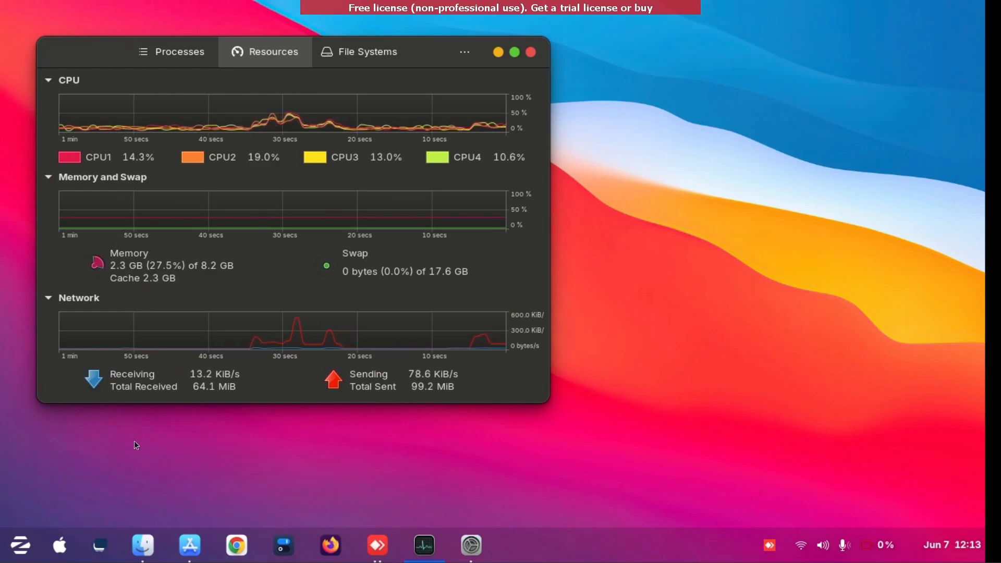
# - Search the Zorin Menu for 'task manager', then calculate 2*2*12345 to get 49380
pyautogui.click(188, 545)
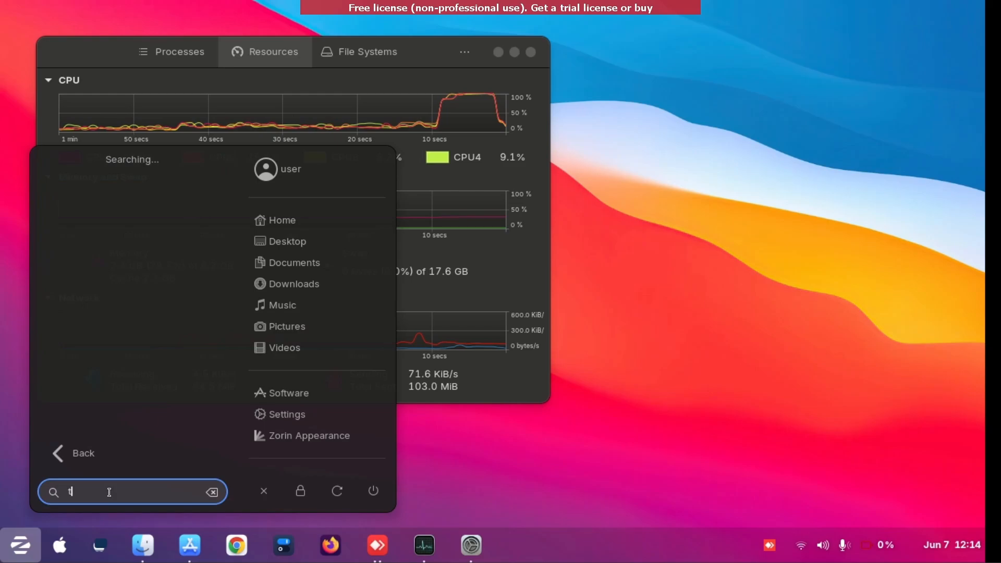
pyautogui.write('ask man')
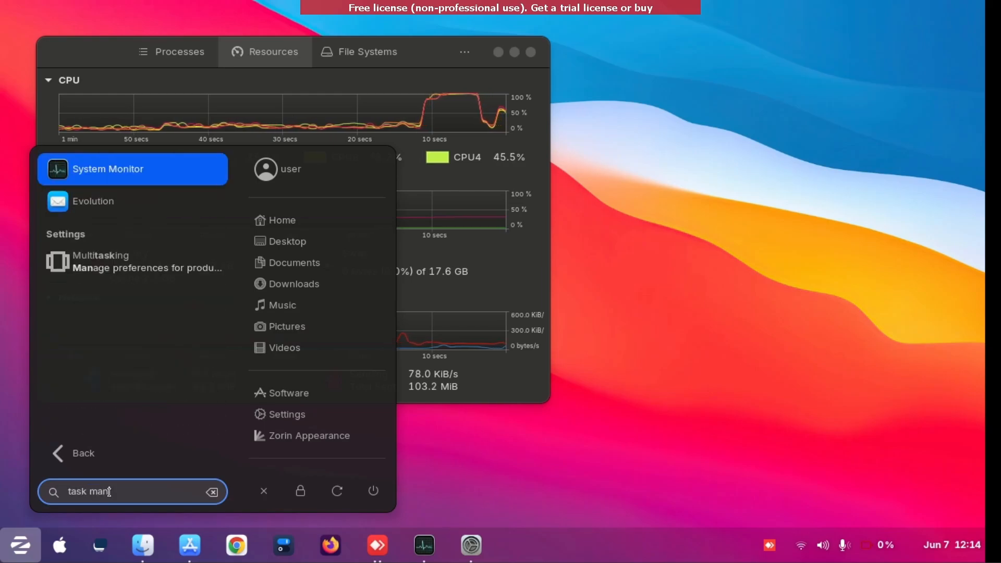
pyautogui.write('ag')
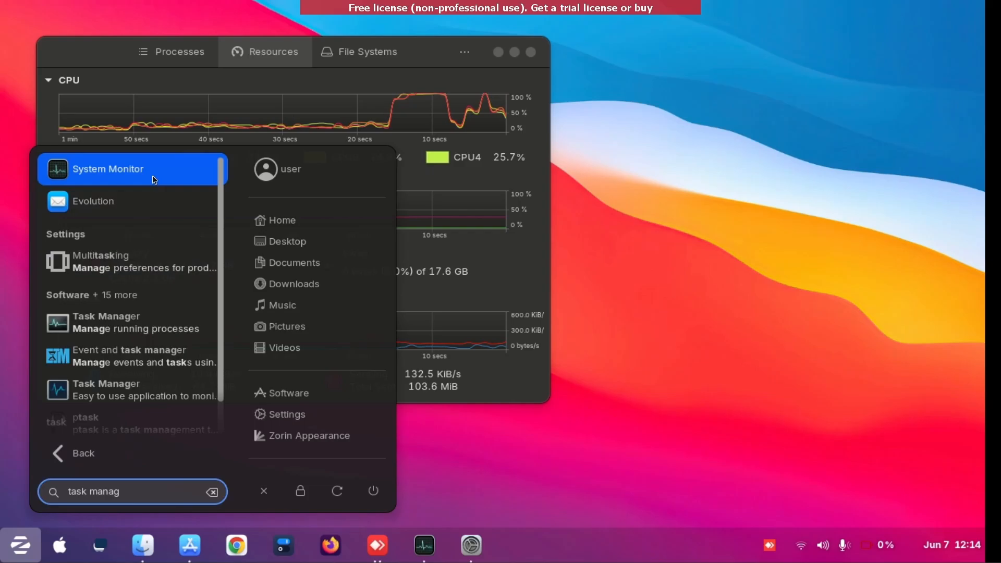
pyautogui.write('2*2*12345')
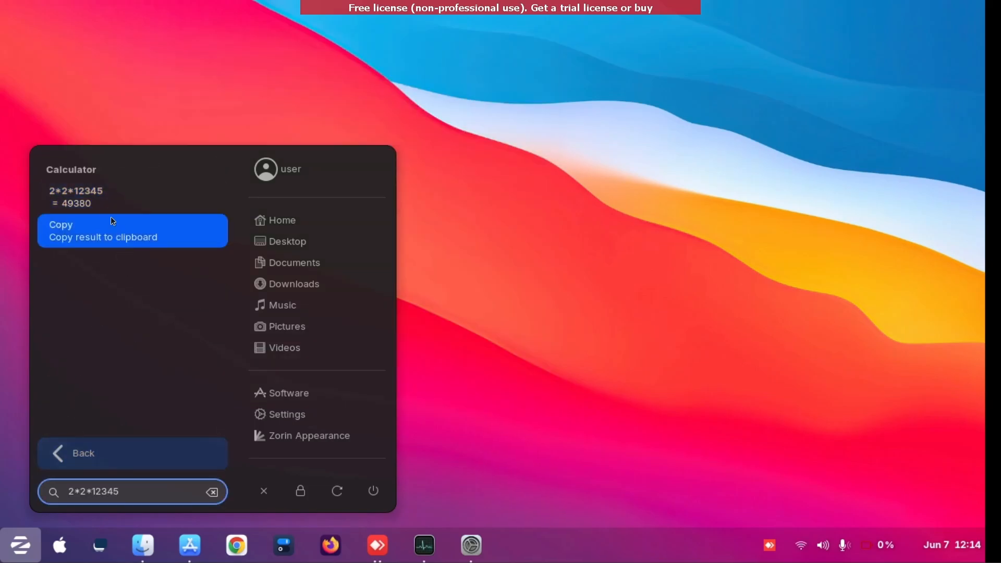
pyautogui.moveTo(468, 256)
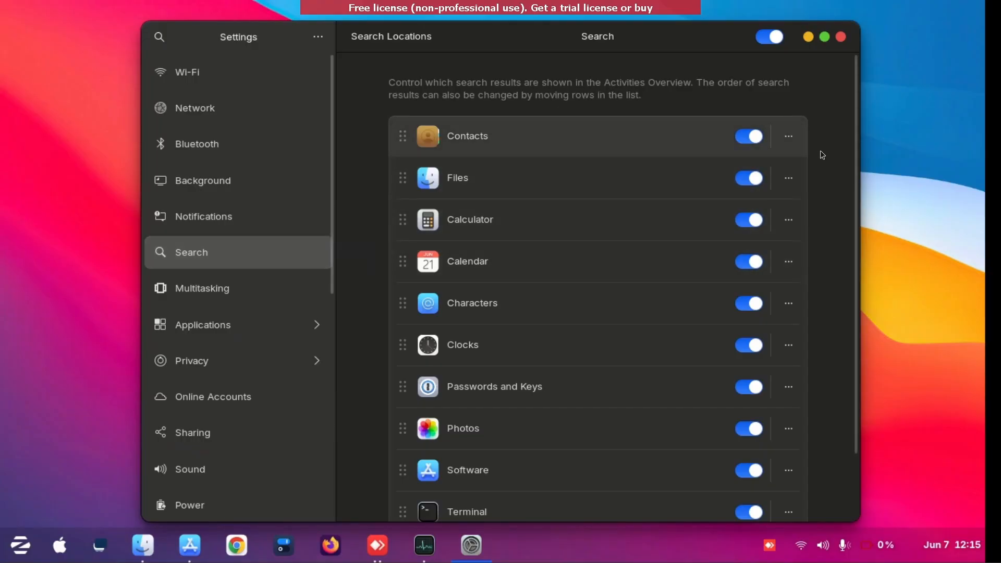
pyautogui.moveTo(832, 198)
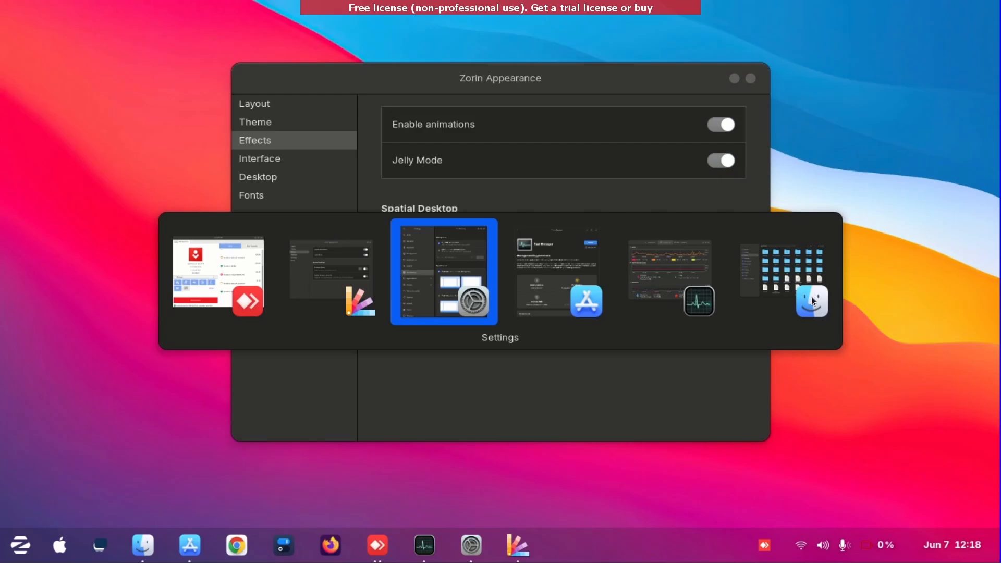
pyautogui.moveTo(776, 392)
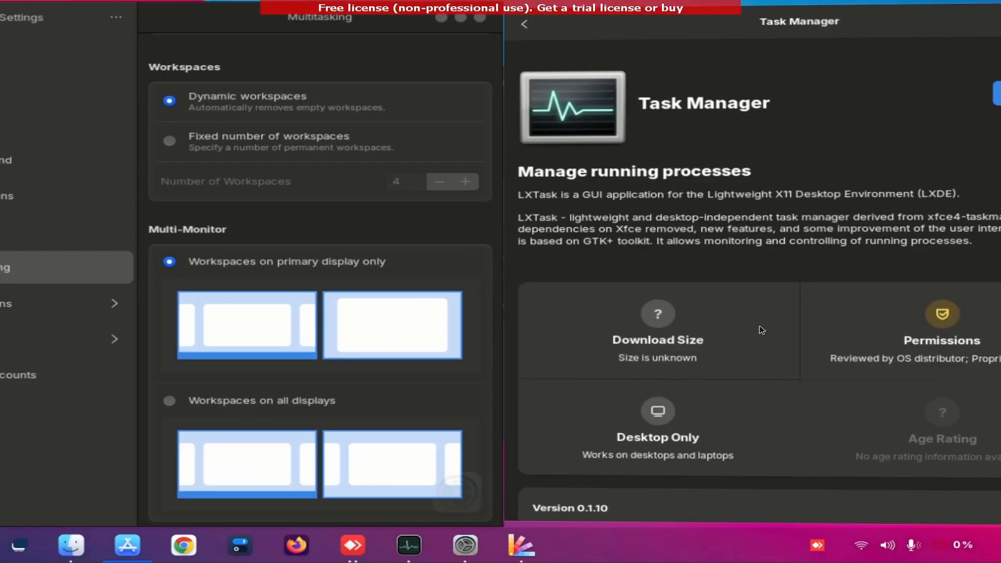
# - Bring up OBS Studio's Software store page with its Flathub install option
pyautogui.click(657, 527)
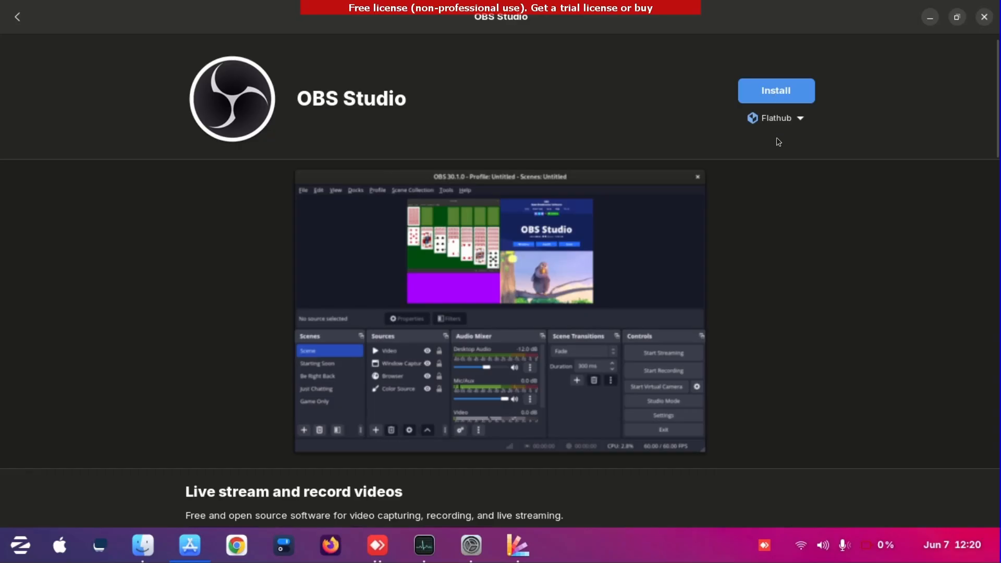
# - Review OBS Studio's install sources, add-ons, 207.7 MB download size and version 30.1.2
pyautogui.click(776, 118)
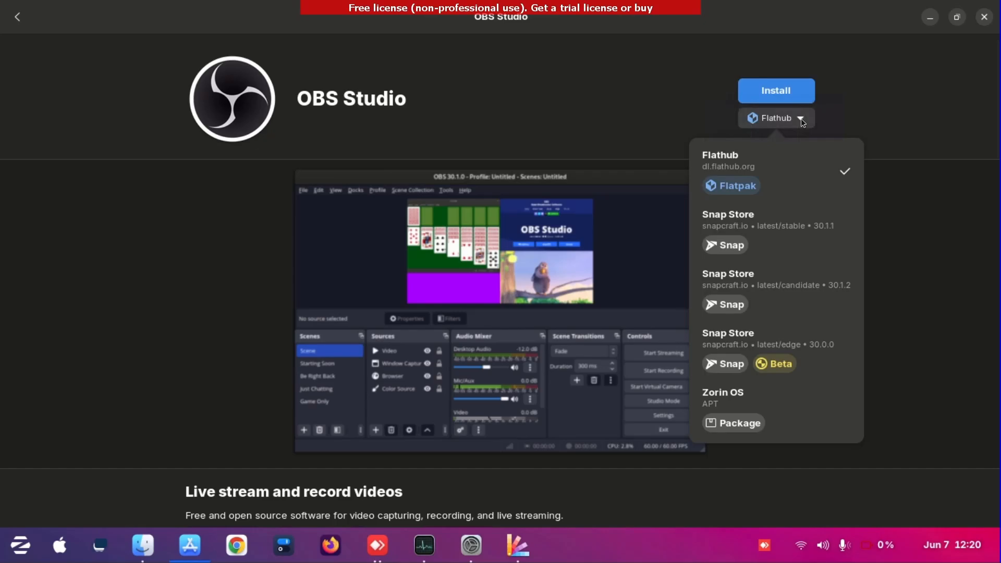
pyautogui.scroll(-3)
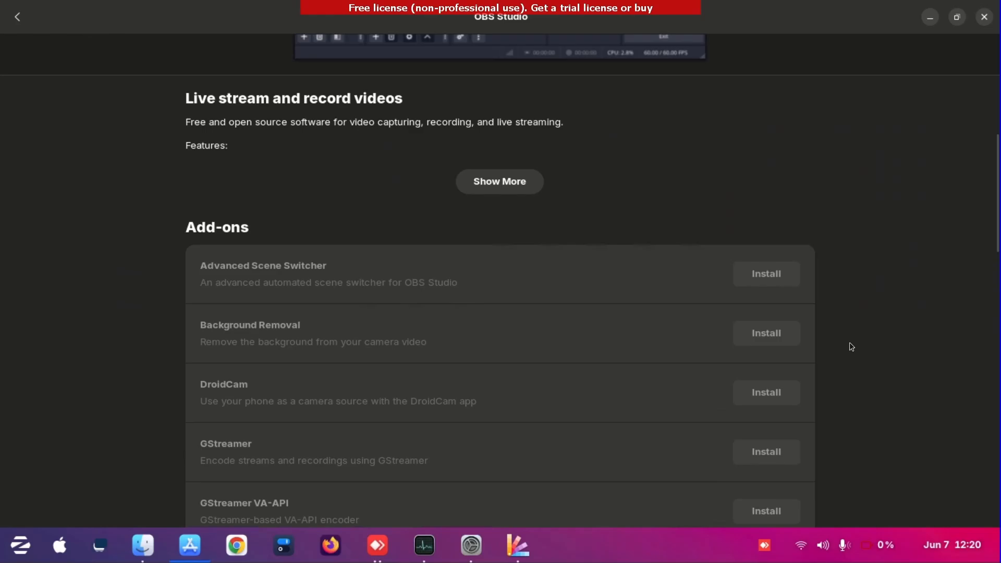
pyautogui.scroll(-3)
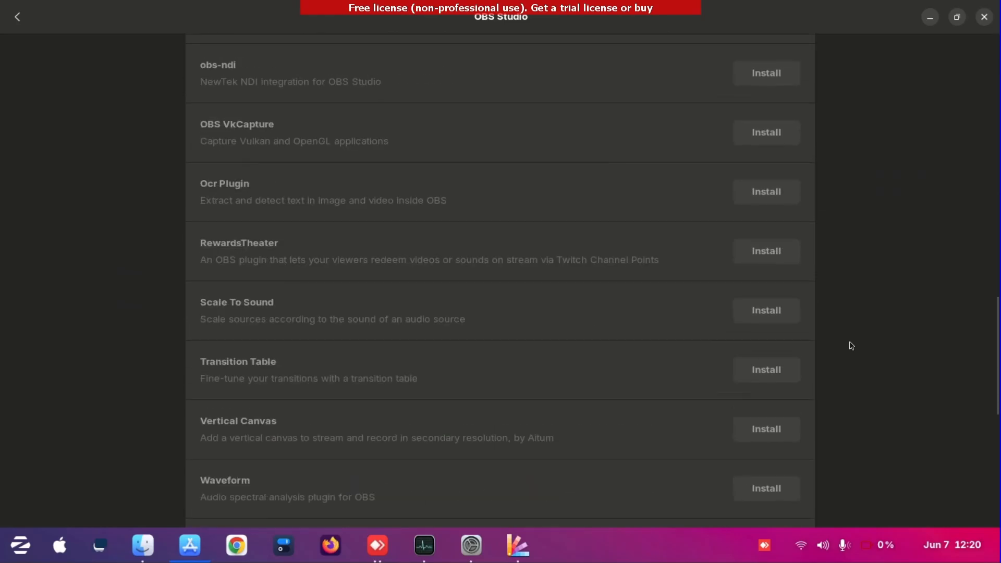
pyautogui.scroll(-3)
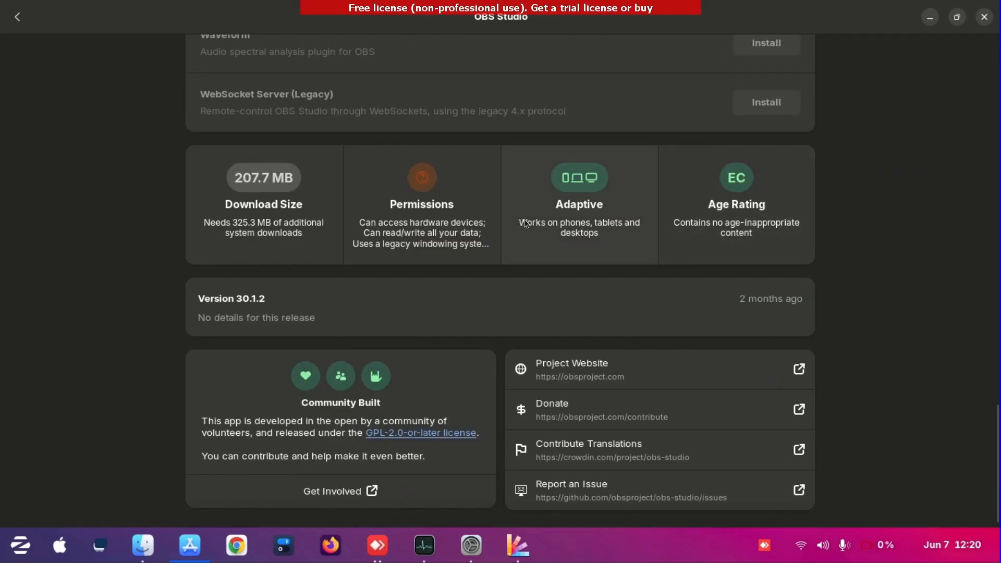
pyautogui.moveTo(858, 319)
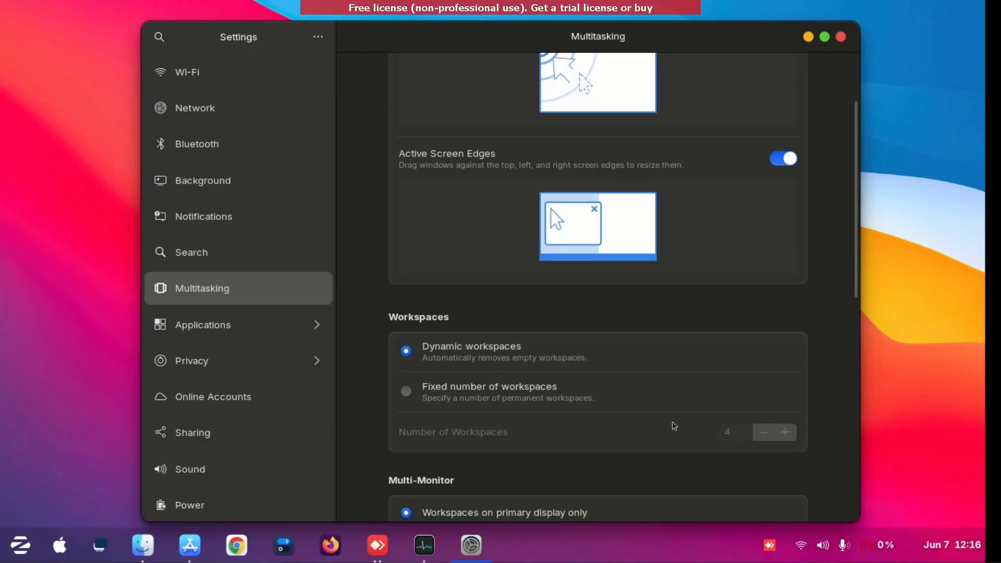
# - Browse the Multitasking workspace options and fill the right half with the Task Manager store page
pyautogui.scroll(-3)
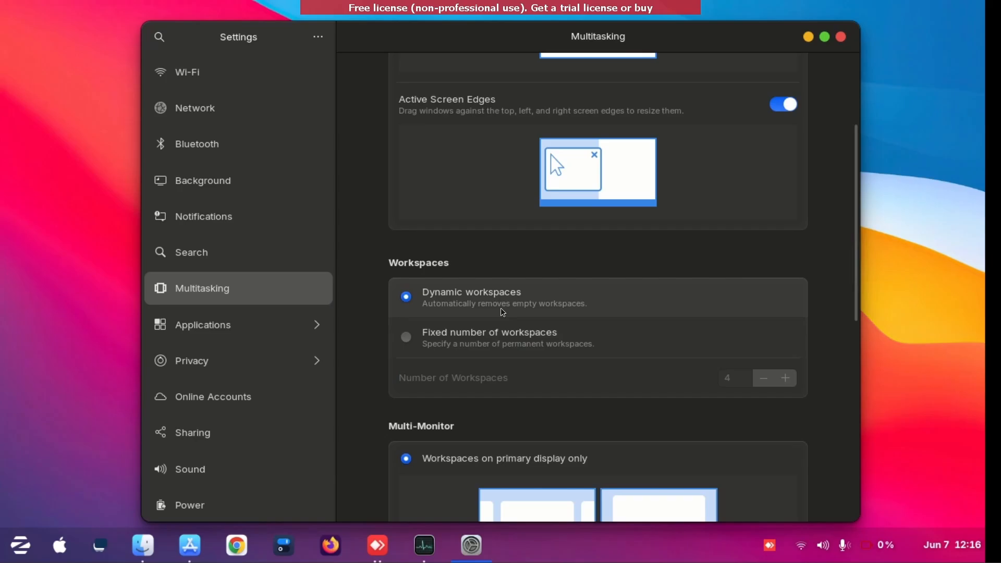
pyautogui.moveTo(568, 343)
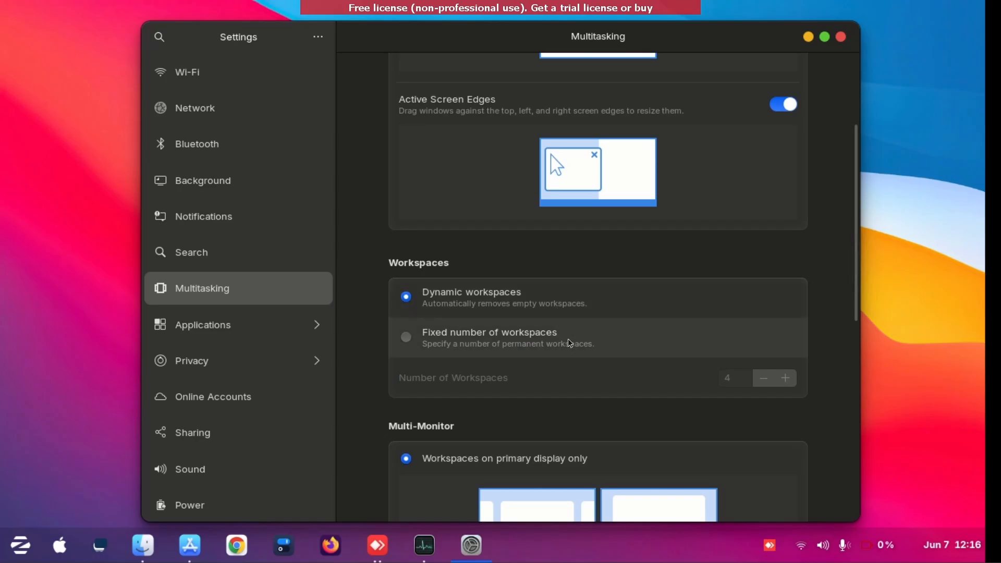
pyautogui.scroll(-3)
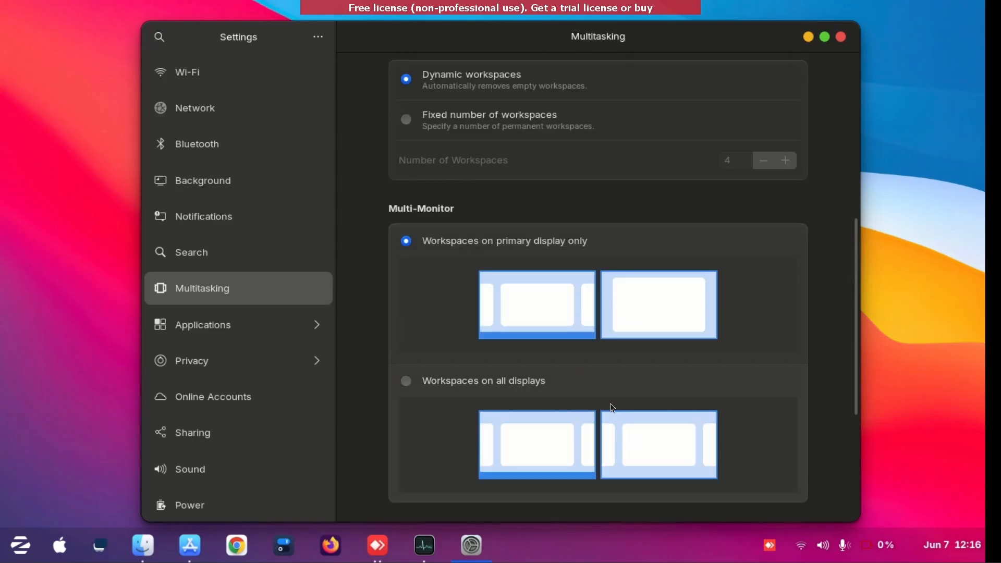
pyautogui.moveTo(811, 347)
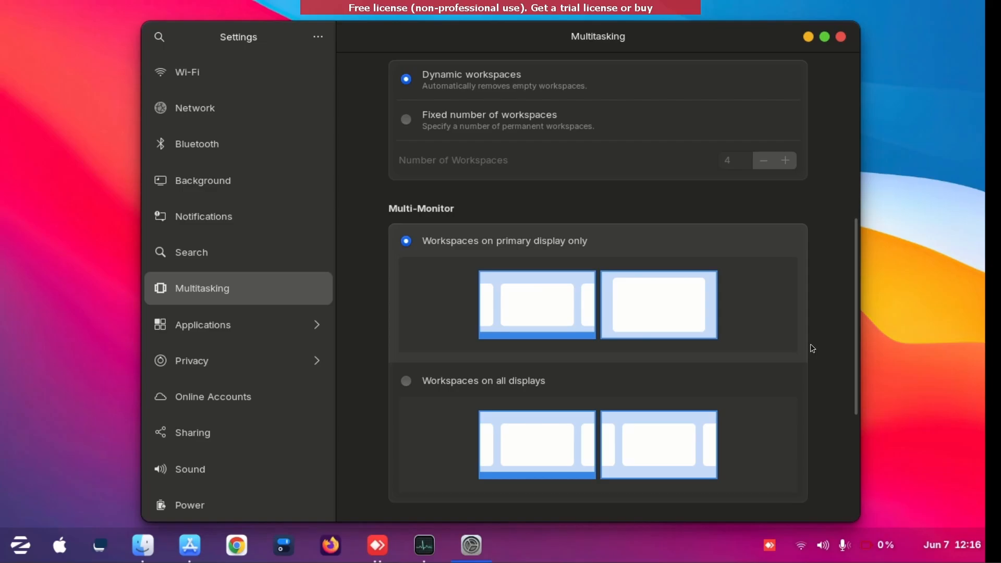
pyautogui.scroll(-3)
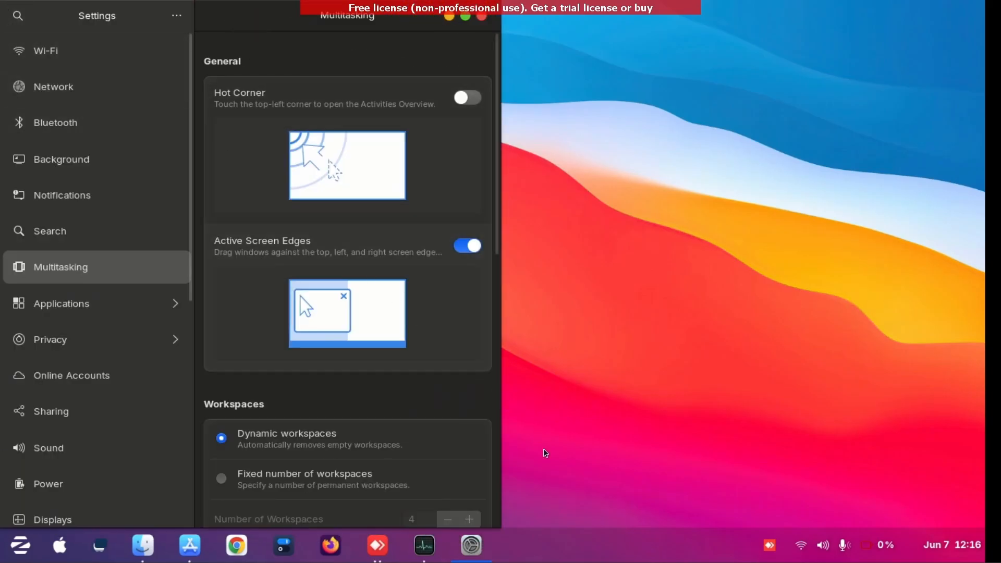
pyautogui.click(423, 545)
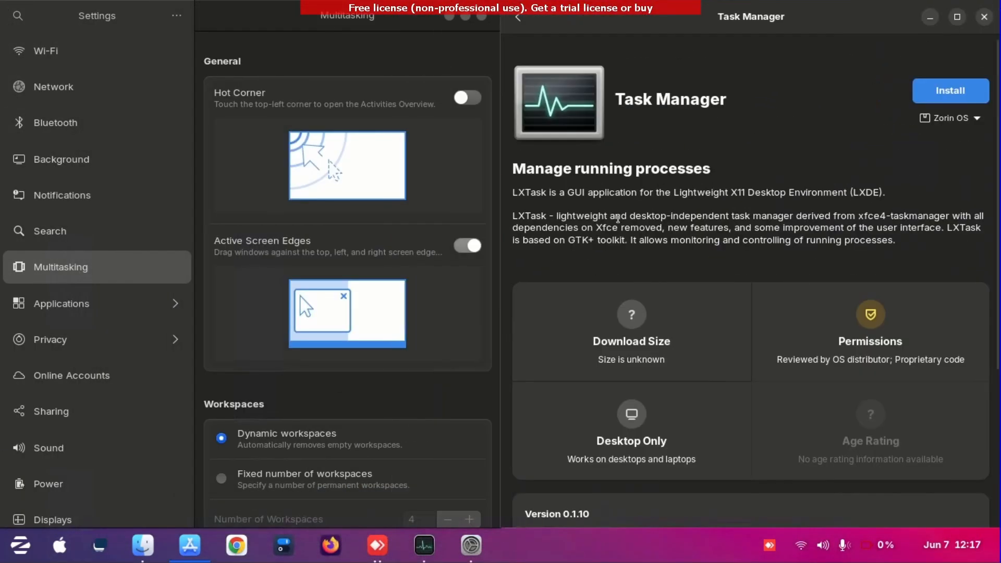
pyautogui.scroll(-3)
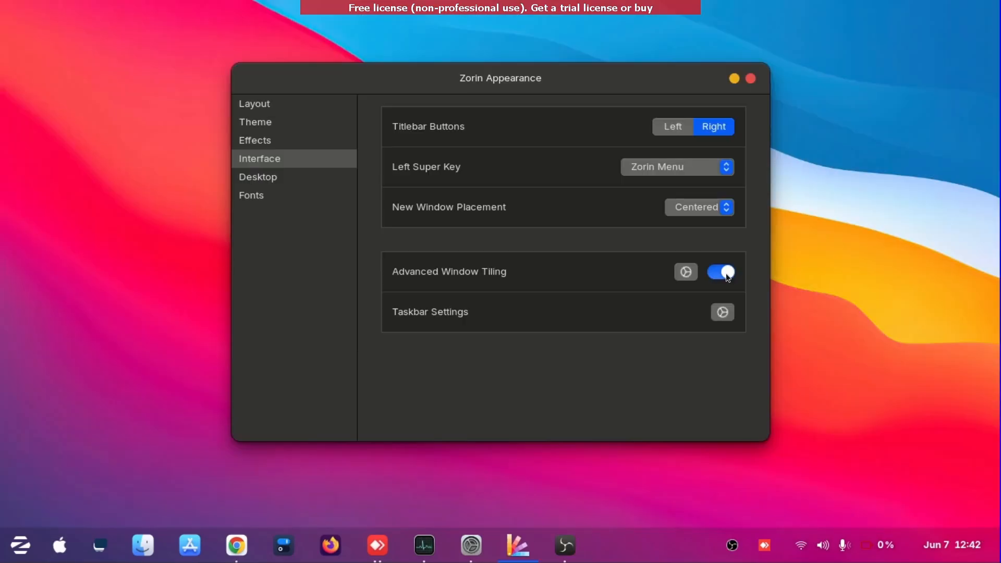
pyautogui.moveTo(685, 272)
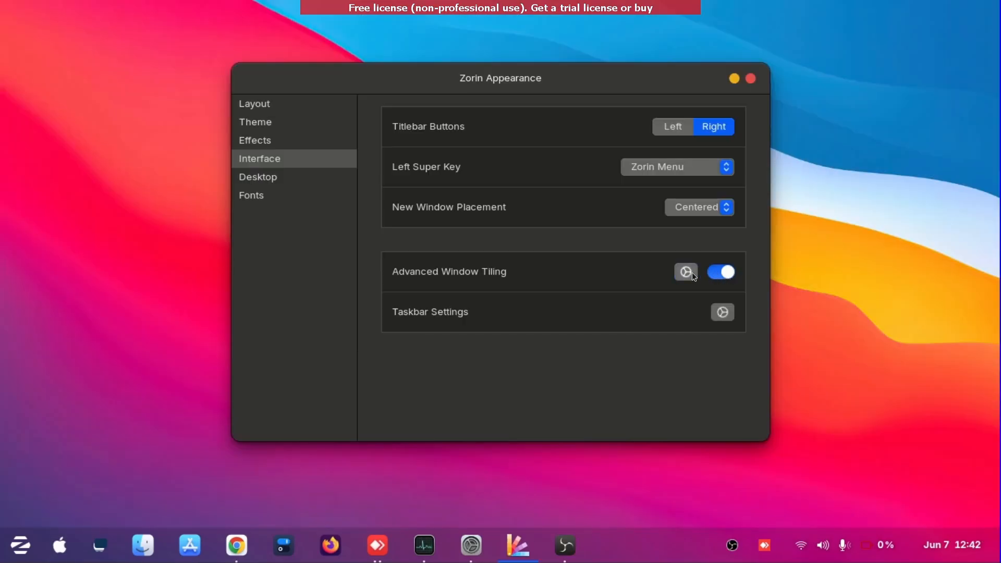
# - Review the Advanced Window Tiling keybindings for Edge and Corner Tiling, then close them
pyautogui.click(685, 271)
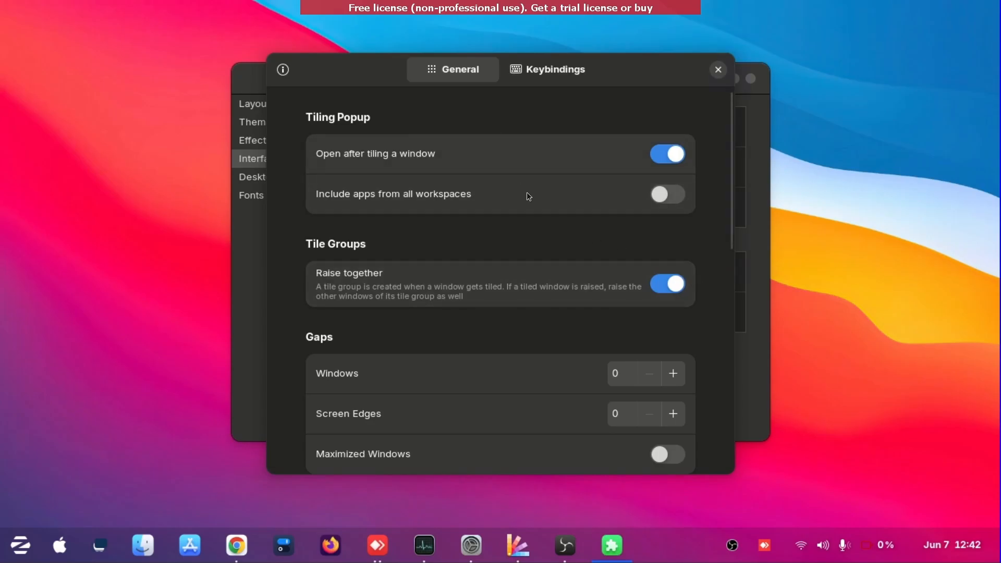
pyautogui.scroll(-3)
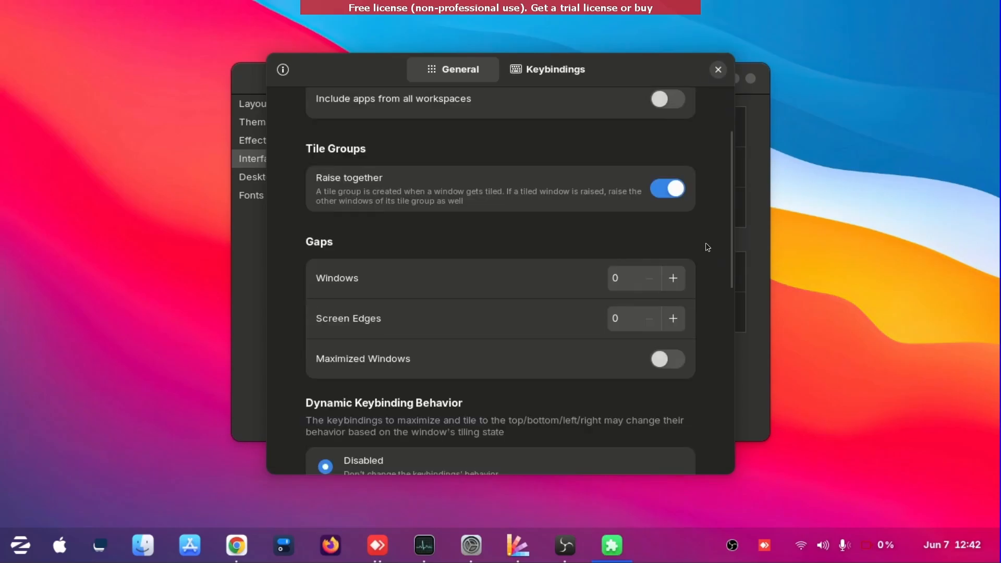
pyautogui.scroll(-3)
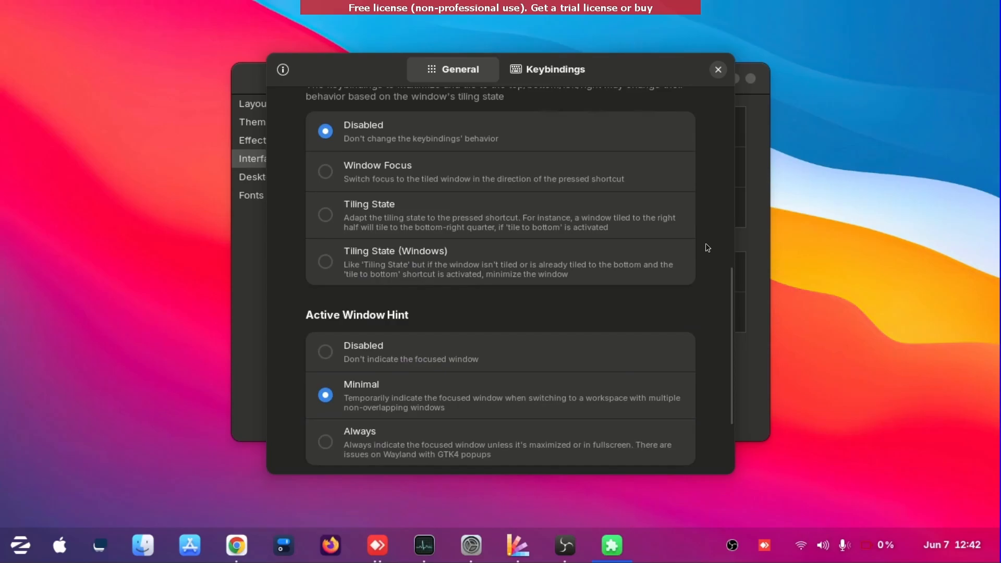
pyautogui.scroll(-3)
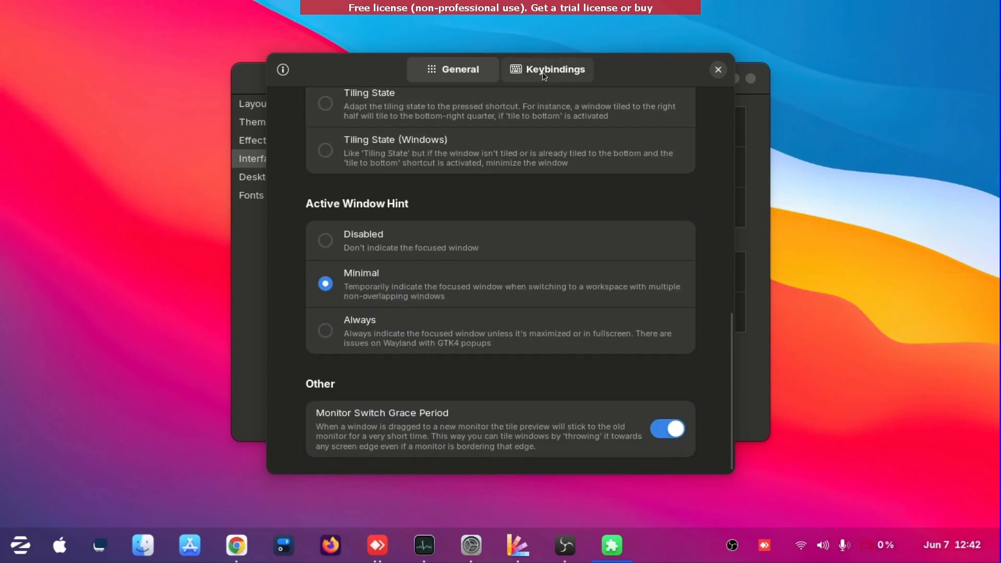
pyautogui.scroll(3)
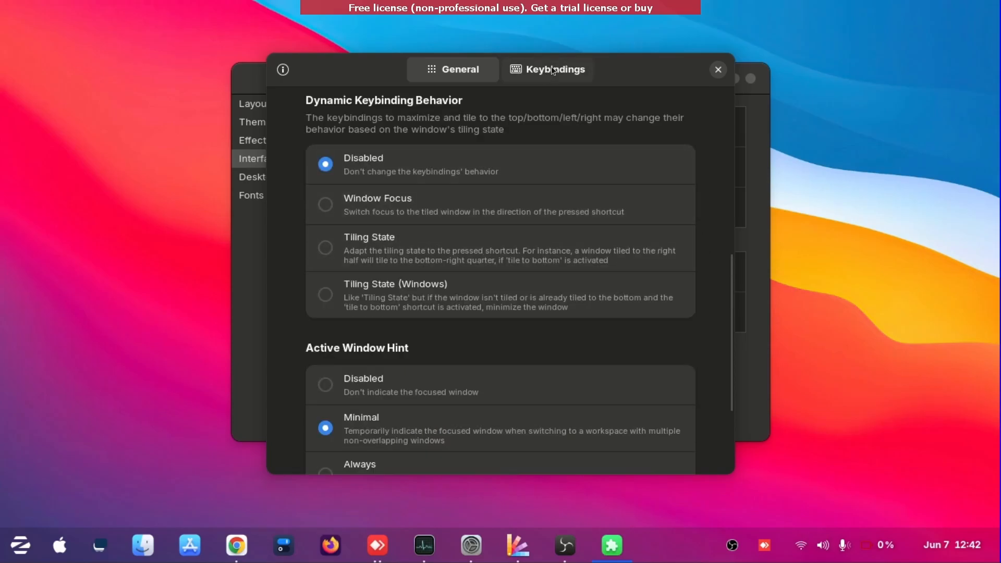
pyautogui.moveTo(554, 76)
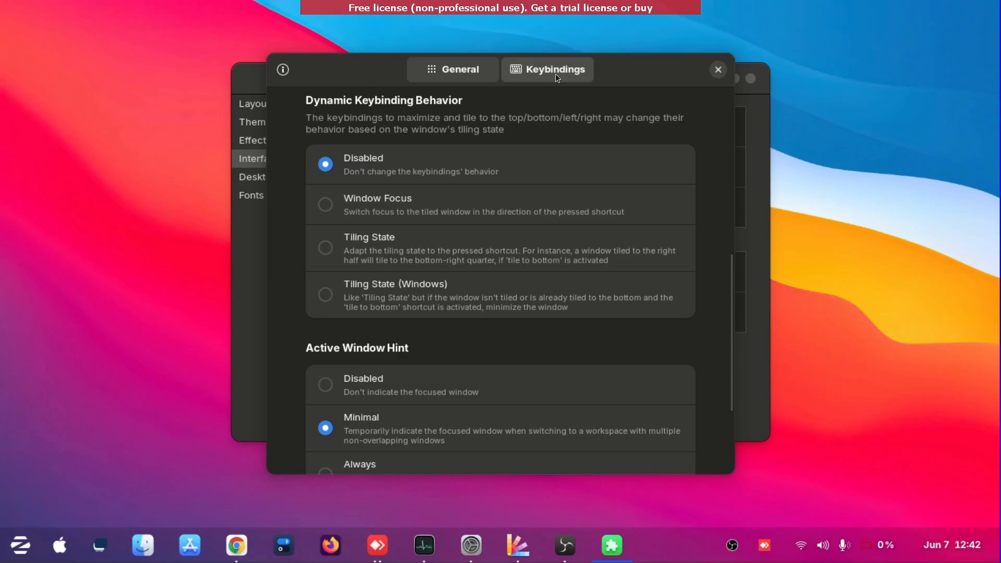
pyautogui.scroll(-3)
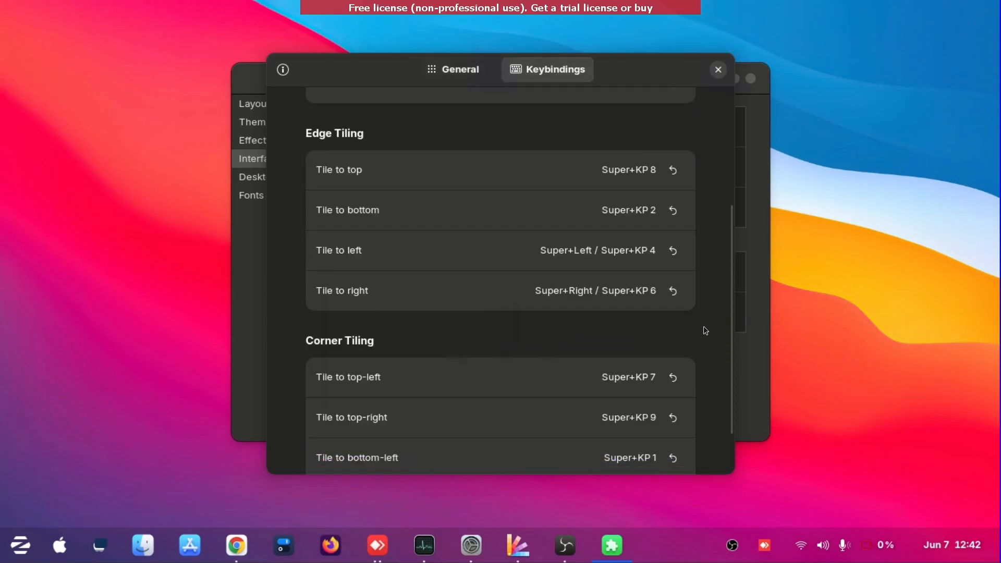
pyautogui.click(717, 69)
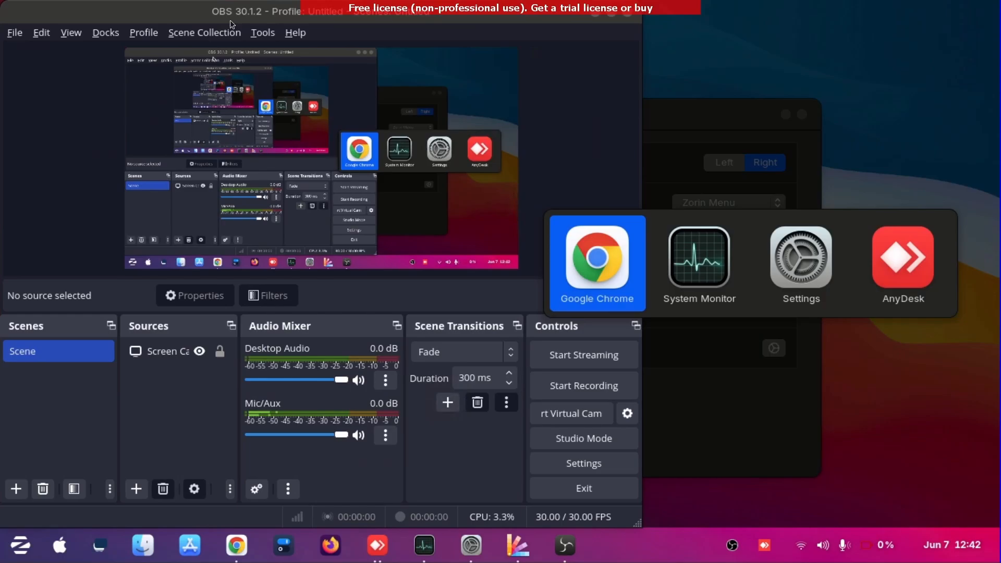
pyautogui.moveTo(801, 262)
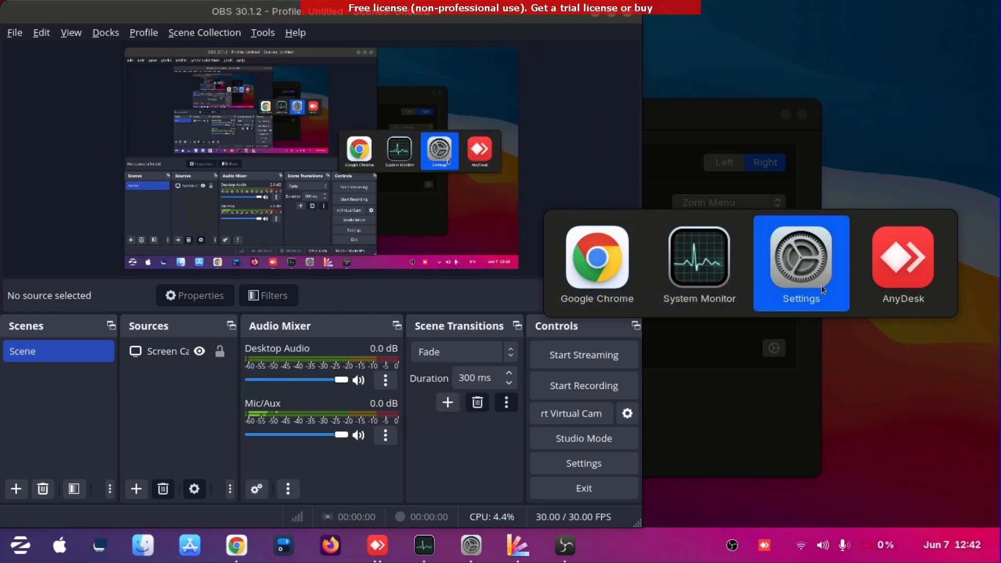
# - Pick the Settings window from the Alt+Tab app switcher
pyautogui.click(801, 256)
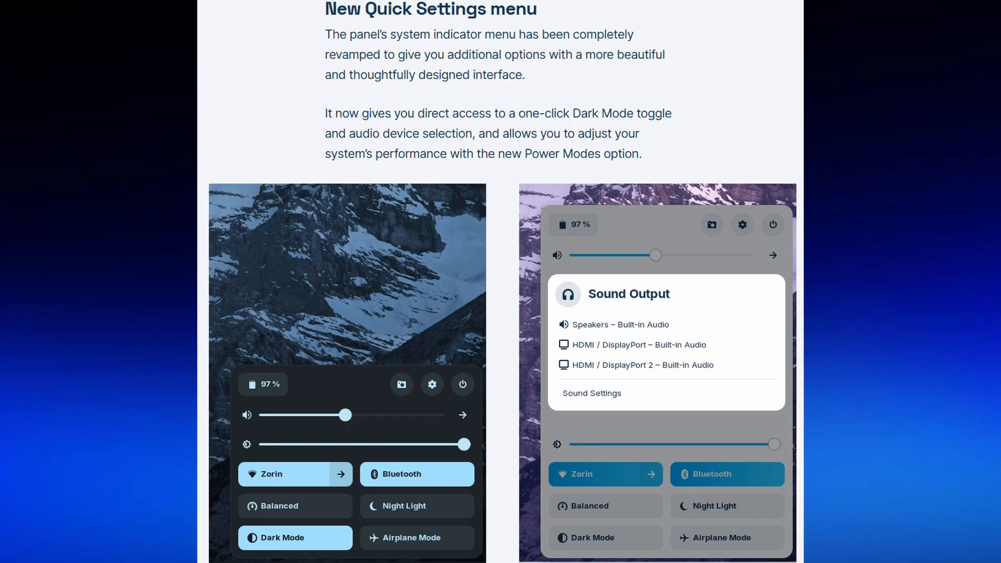
# - Scroll the Zorin OS 17 page down to the New Quick Settings menu section
pyautogui.scroll(-3)
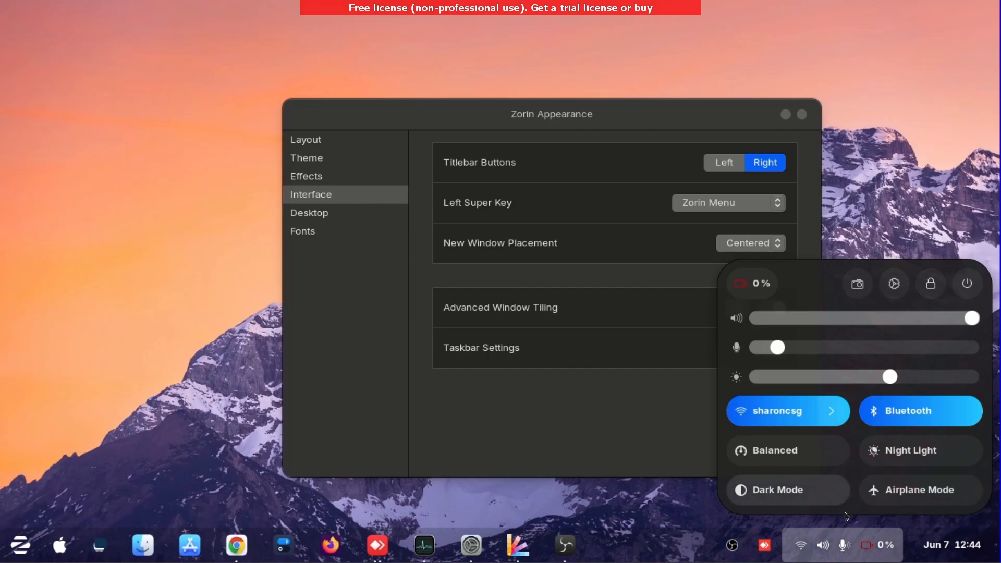
# - Turn on Dark Mode and switch the power mode to Power Saver, then back to Balanced
pyautogui.click(776, 489)
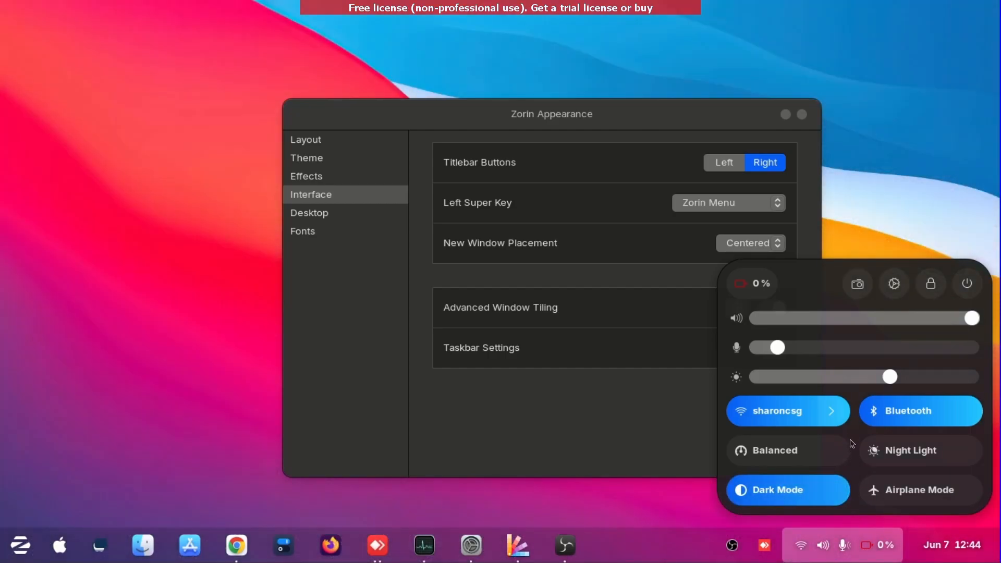
pyautogui.click(774, 449)
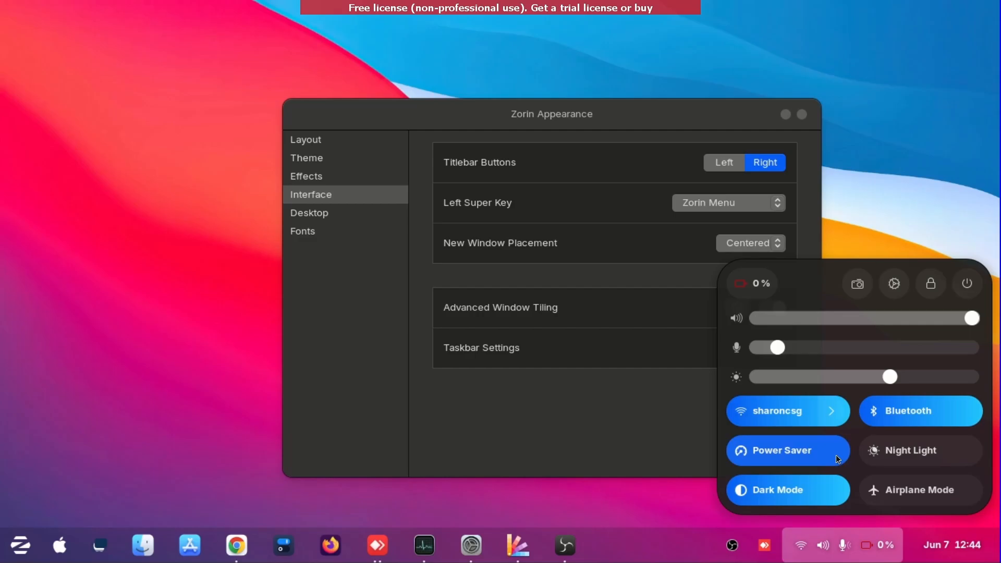
pyautogui.click(787, 450)
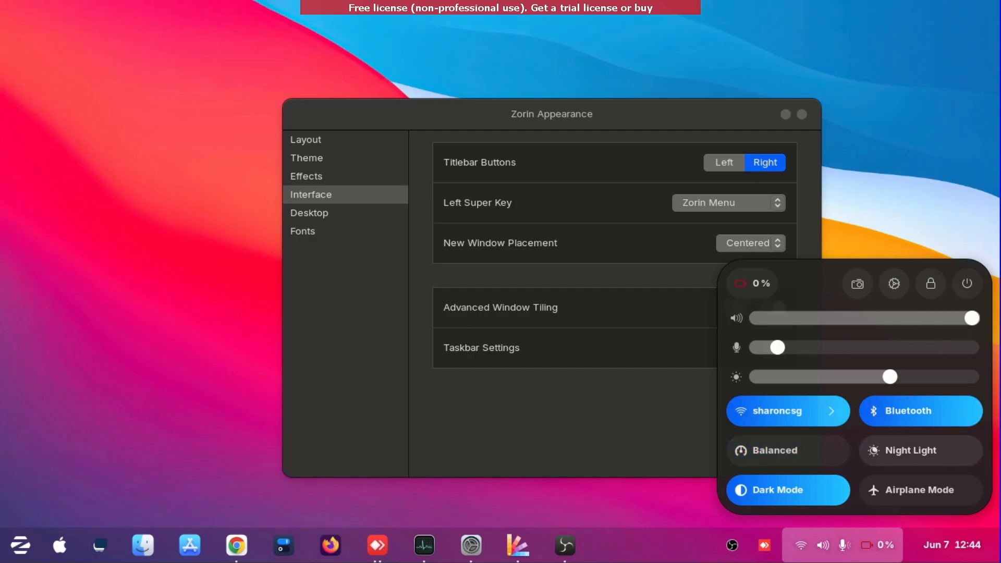
pyautogui.click(893, 284)
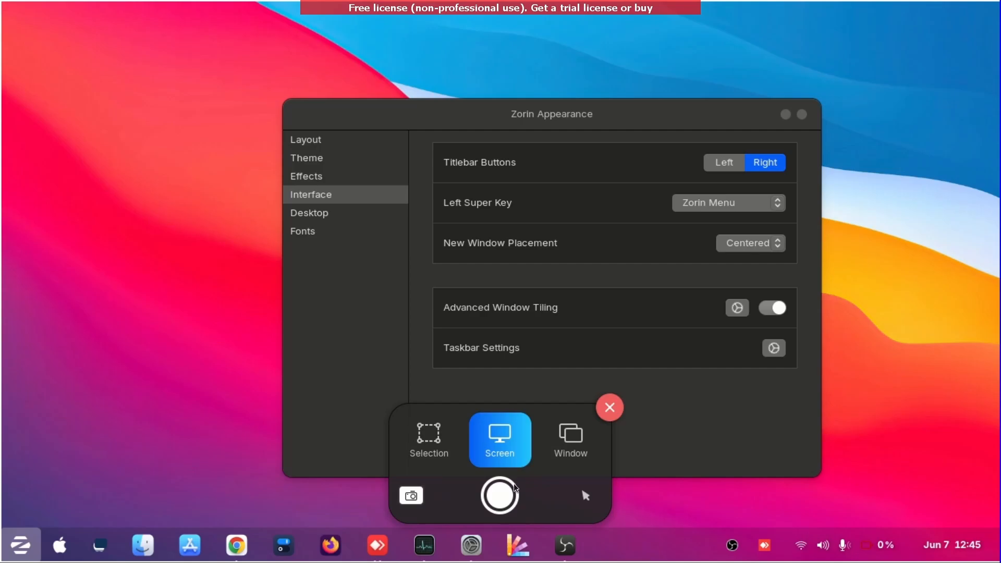
pyautogui.moveTo(418, 496)
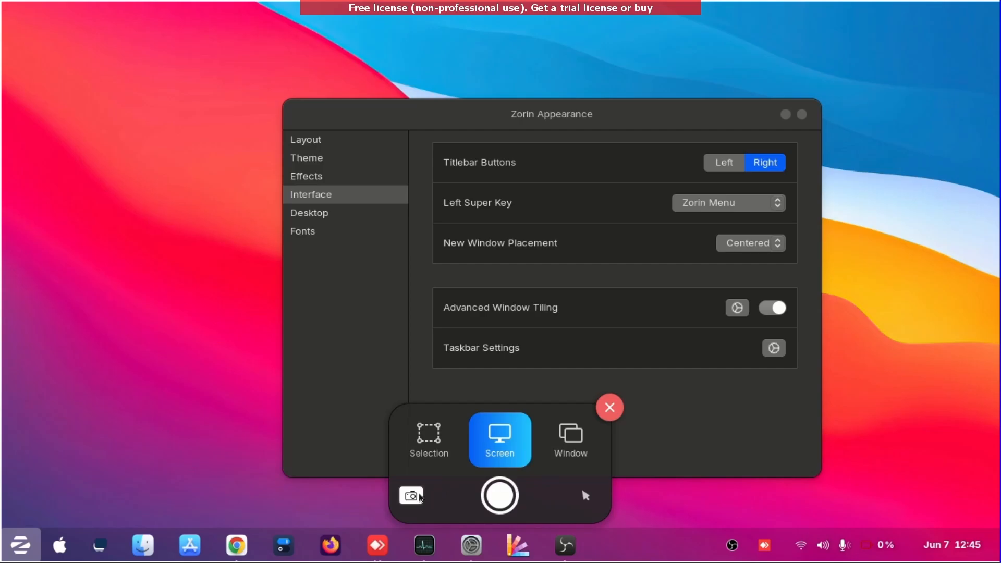
# - Set the screenshot tool to capture the whole screen
pyautogui.click(429, 440)
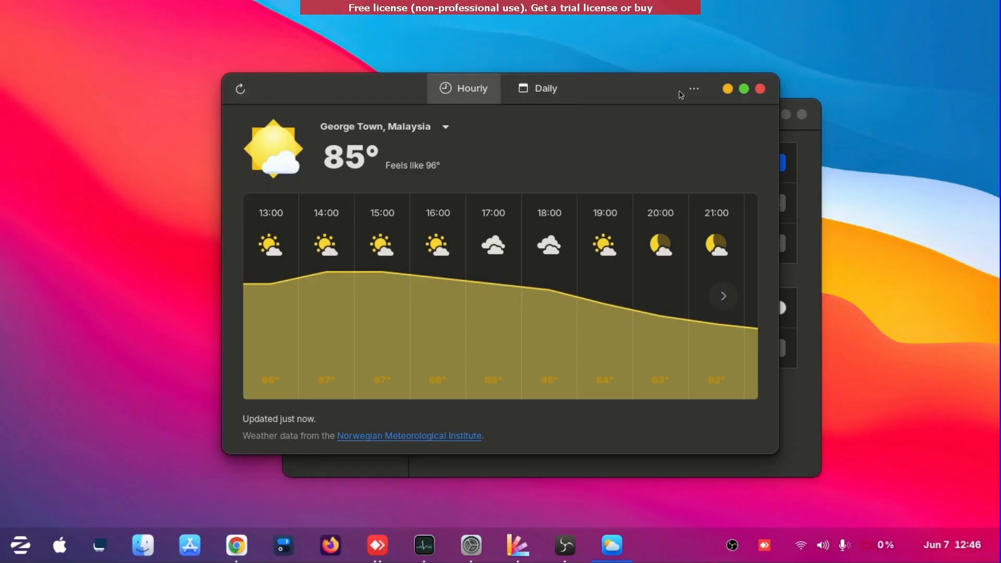
# - Change the Weather app's temperature unit for George Town from Fahrenheit to Celsius
pyautogui.click(694, 88)
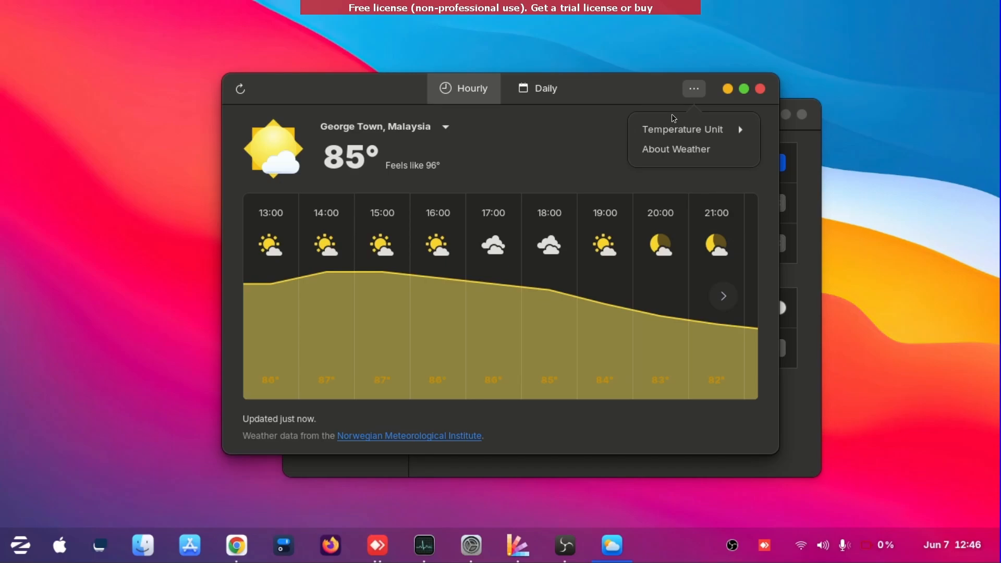
pyautogui.click(682, 129)
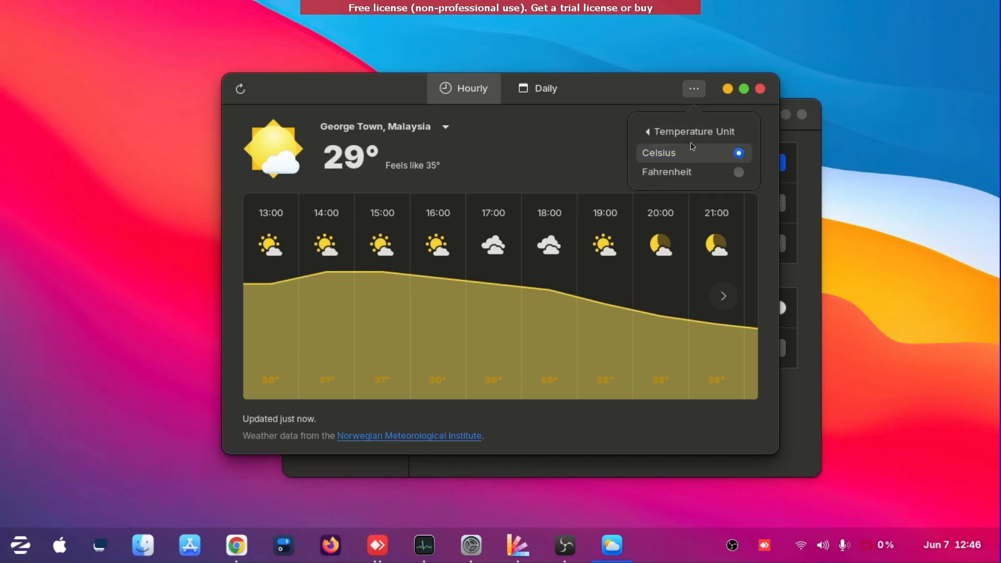
pyautogui.click(647, 132)
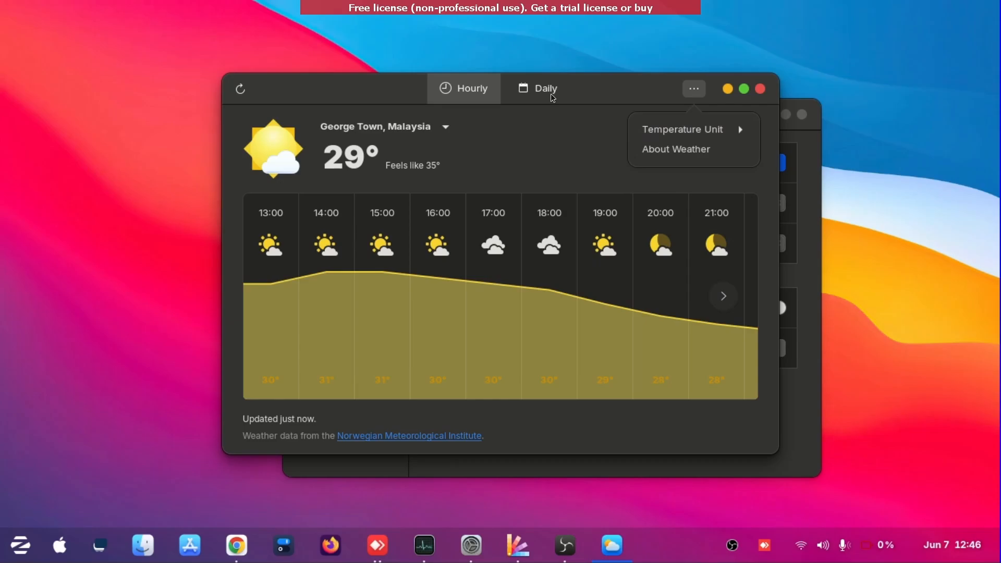
pyautogui.click(537, 88)
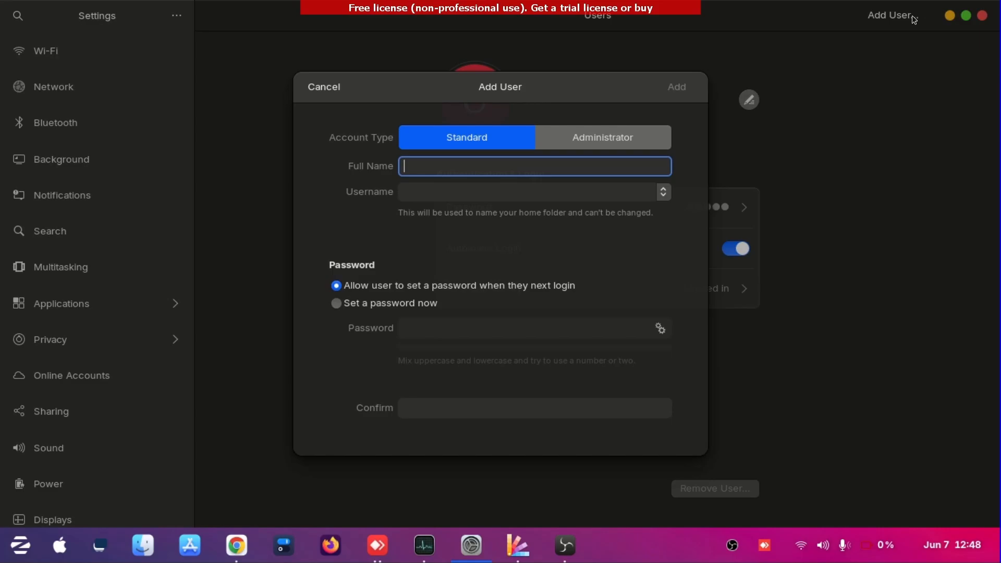
pyautogui.moveTo(471, 282)
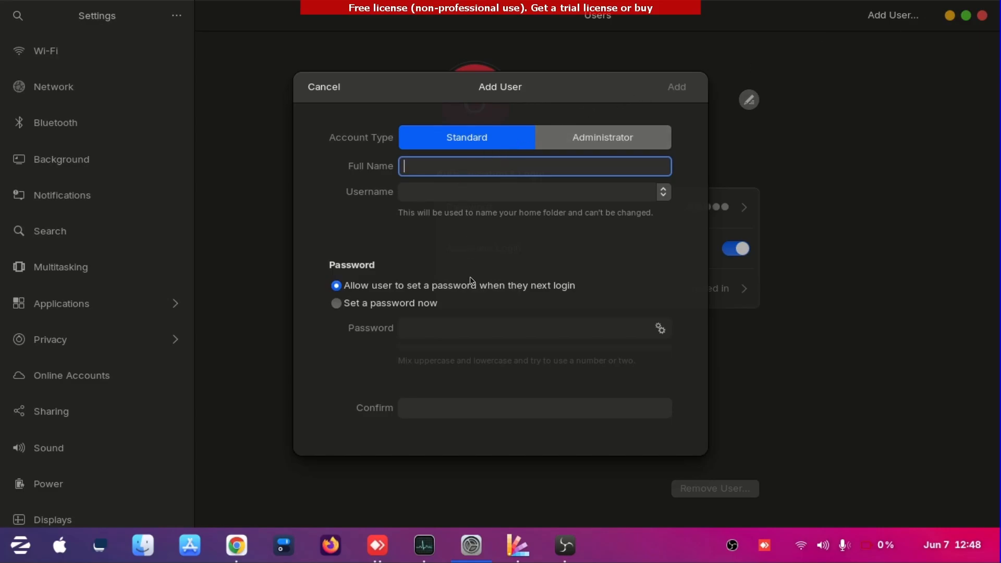
# - Bring up the Add User dialog from the Users page in Settings
pyautogui.click(602, 138)
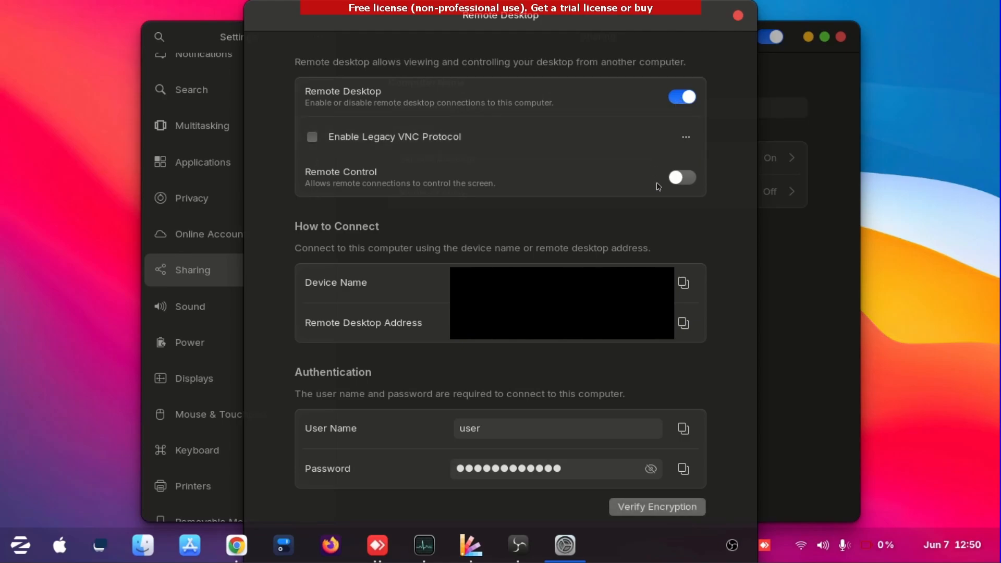
# - Enable remote control, then sign in via Windows RDP and accept the unverified certificate
pyautogui.click(681, 177)
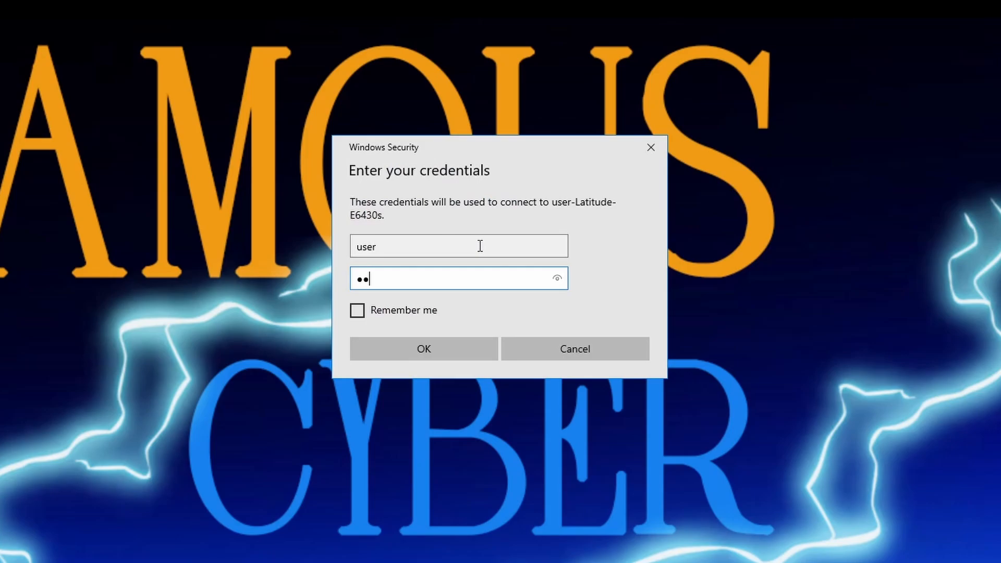
pyautogui.click(423, 349)
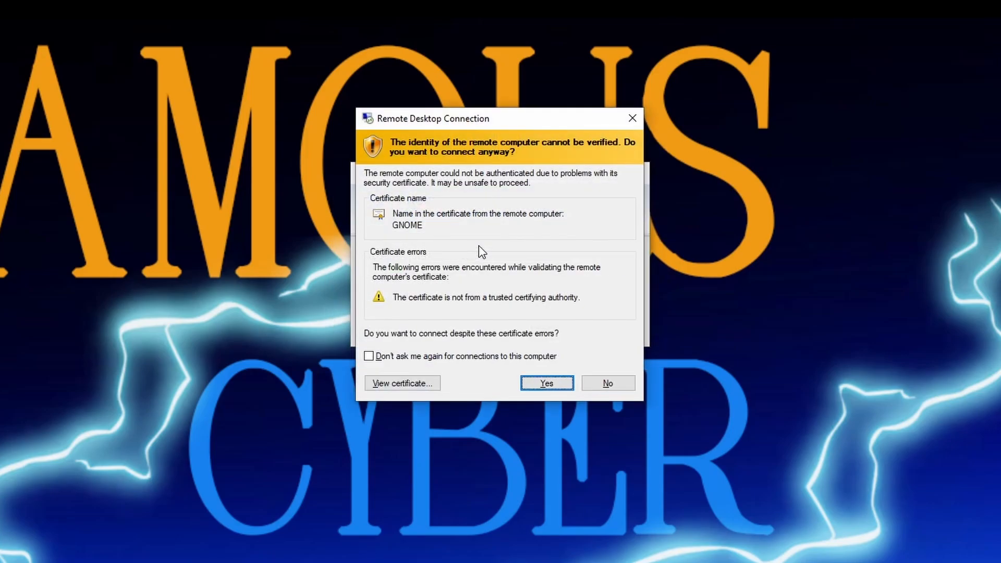
pyautogui.click(546, 383)
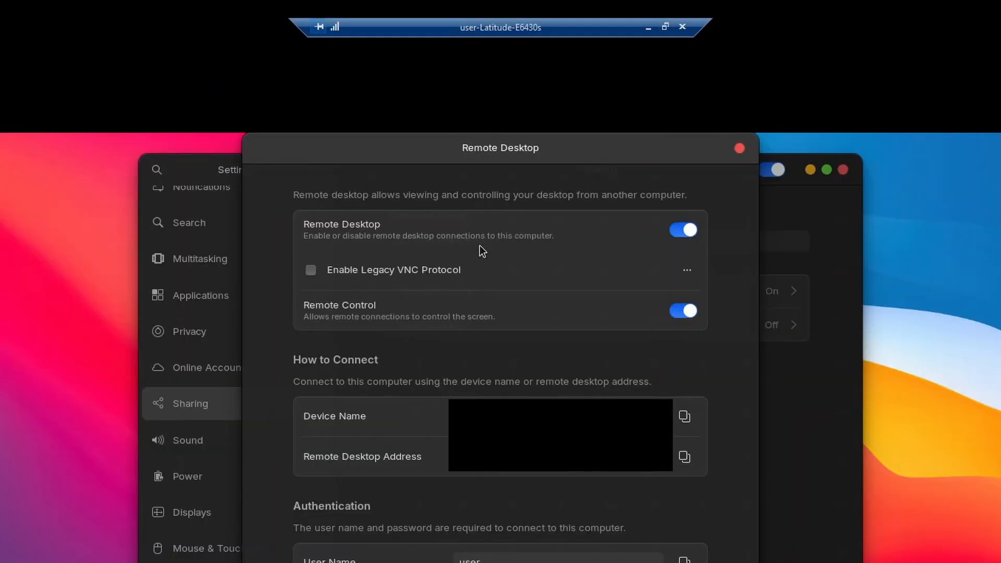
pyautogui.moveTo(739, 202)
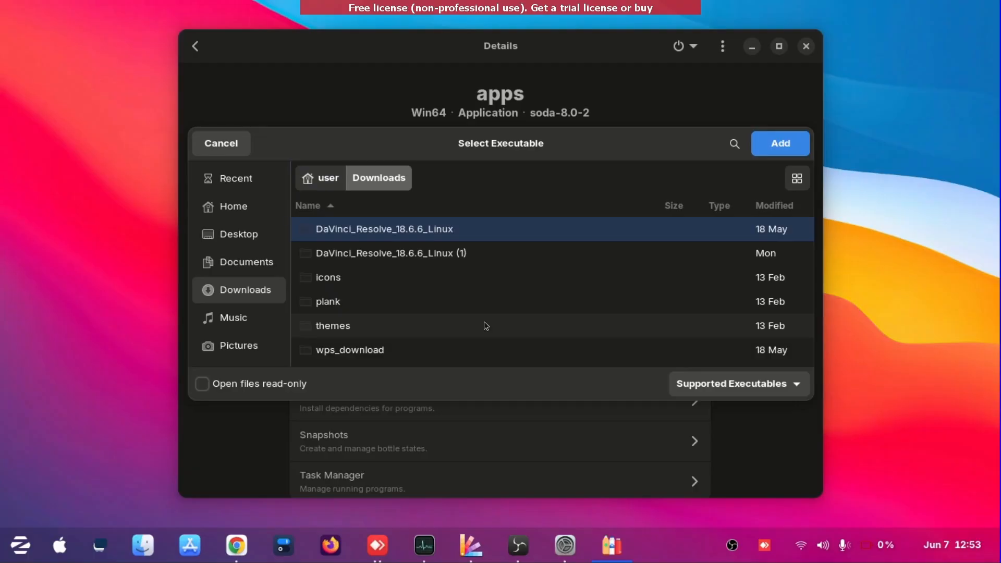
# - Add the Advanced IP Scanner .exe from wps_download to the apps bottle and launch it
pyautogui.doubleClick(349, 349)
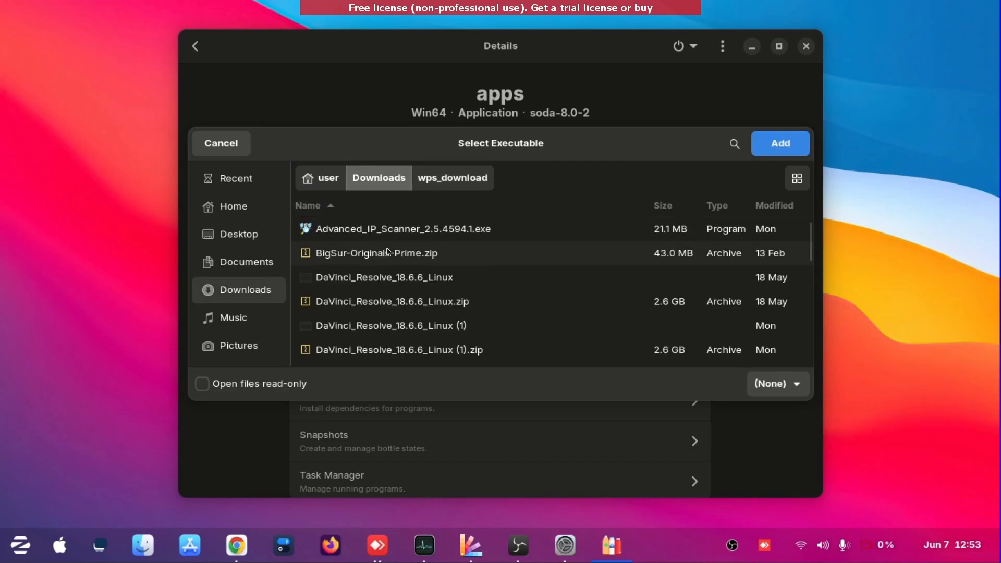
pyautogui.click(779, 143)
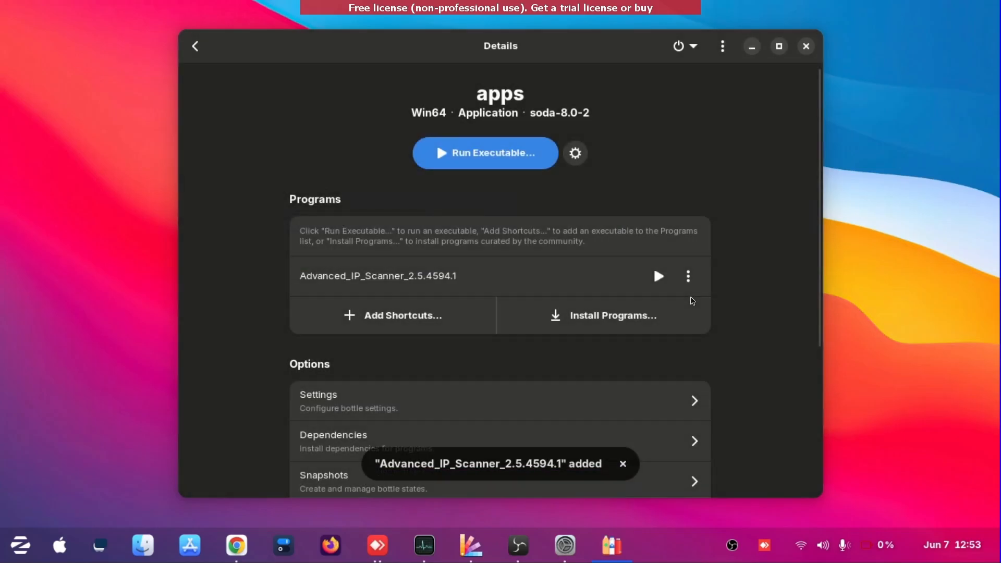
pyautogui.moveTo(658, 277)
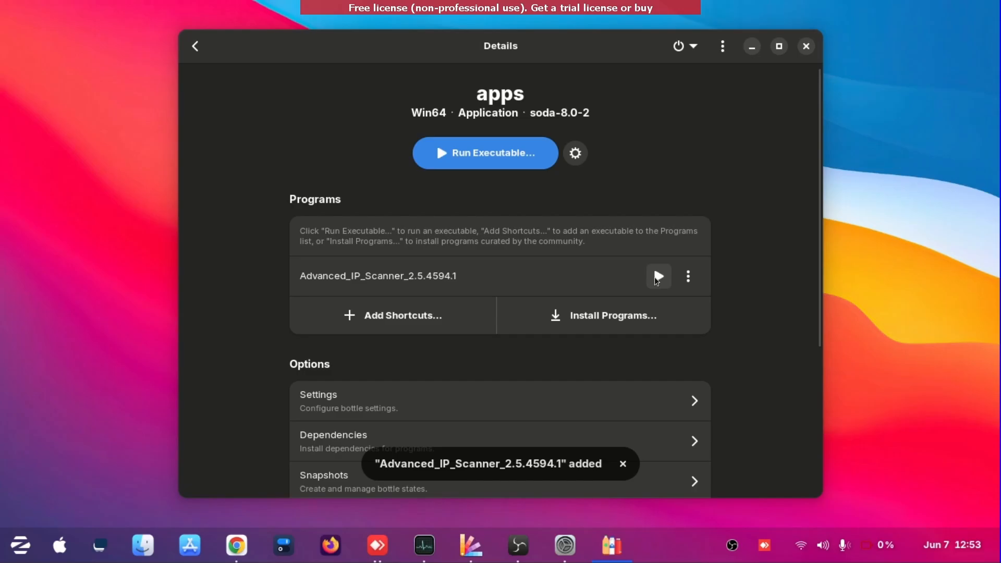
pyautogui.click(658, 275)
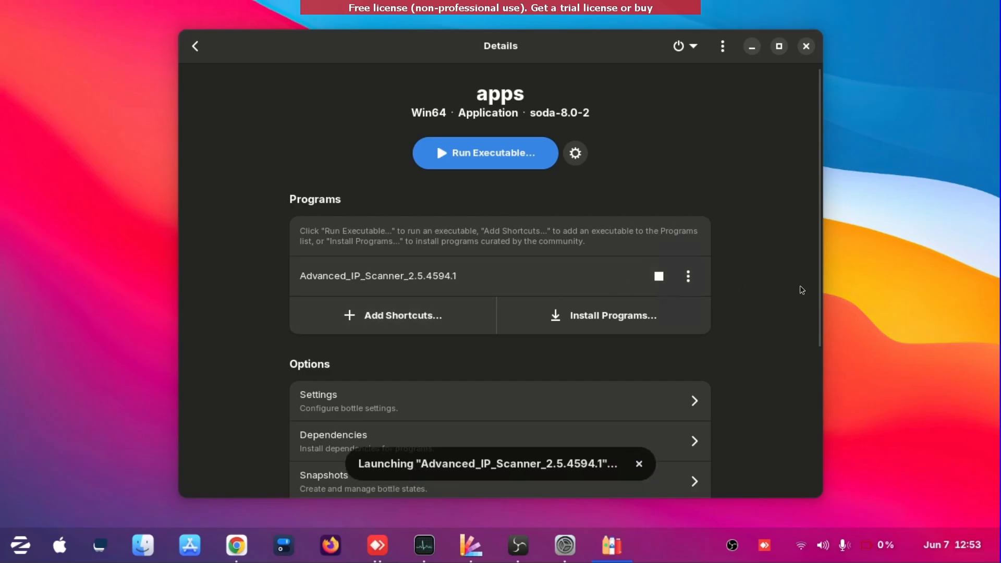
# - Complete the Advanced IP Scanner setup and run a local network scan
pyautogui.click(484, 152)
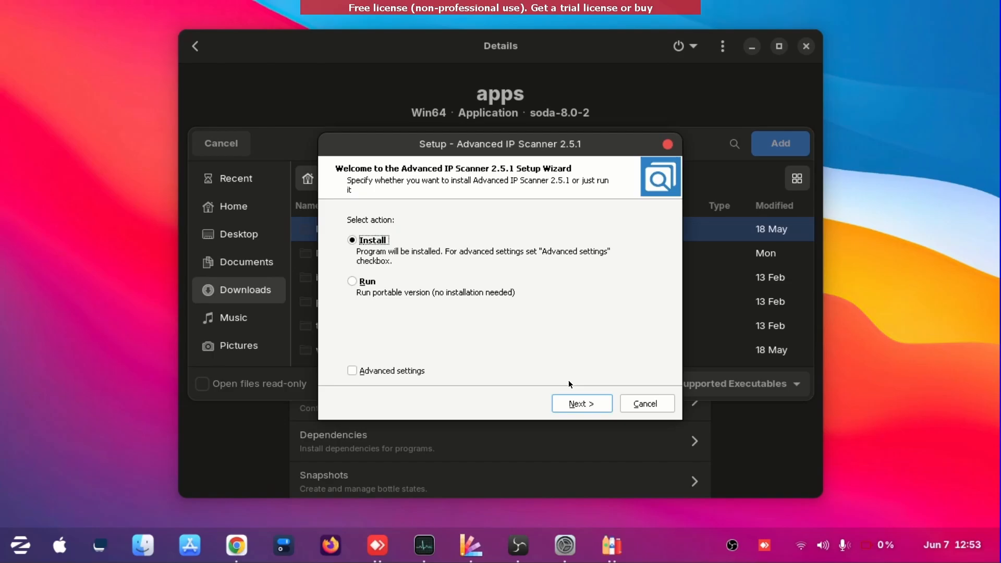
pyautogui.moveTo(373, 293)
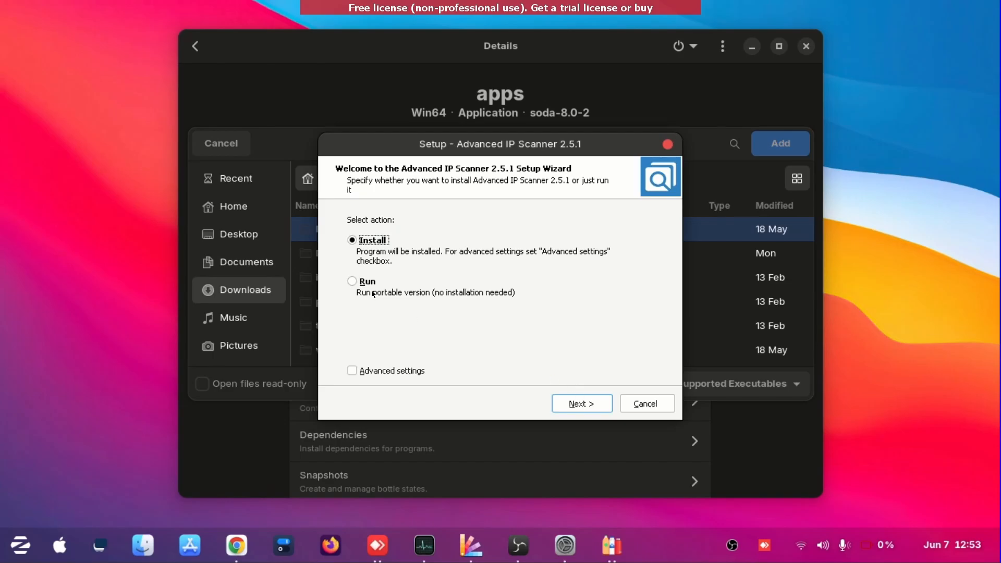
pyautogui.click(580, 404)
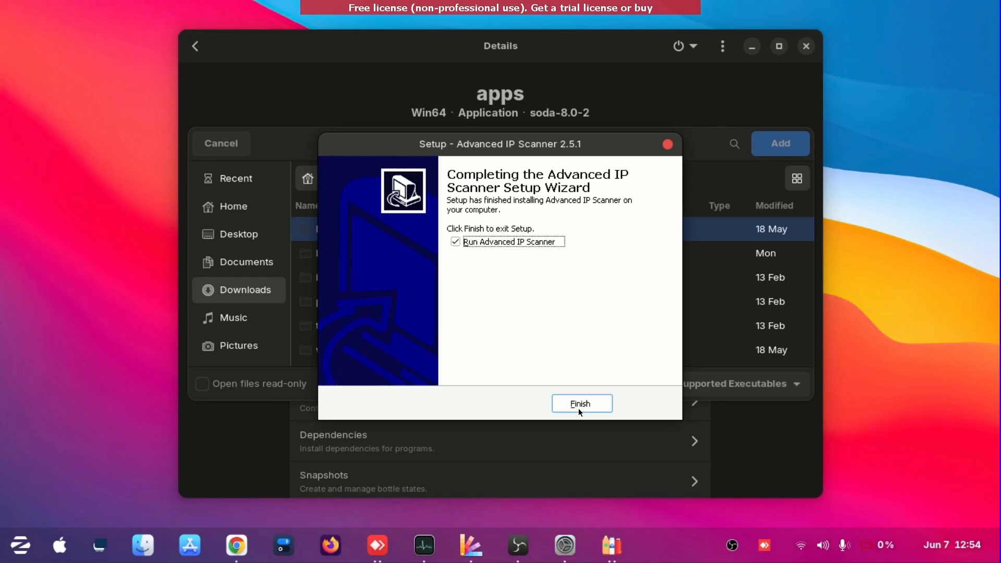
pyautogui.click(580, 403)
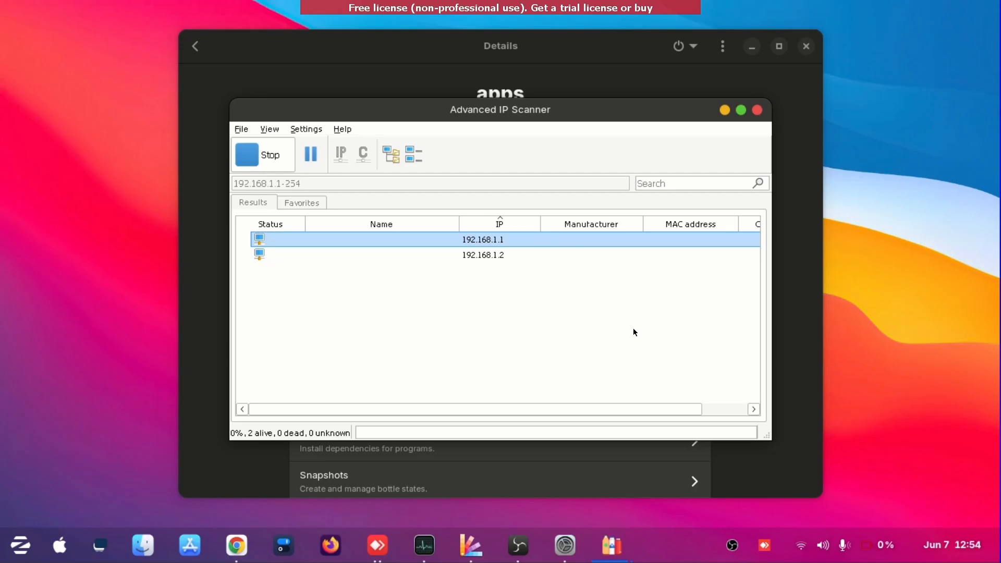
pyautogui.click(757, 110)
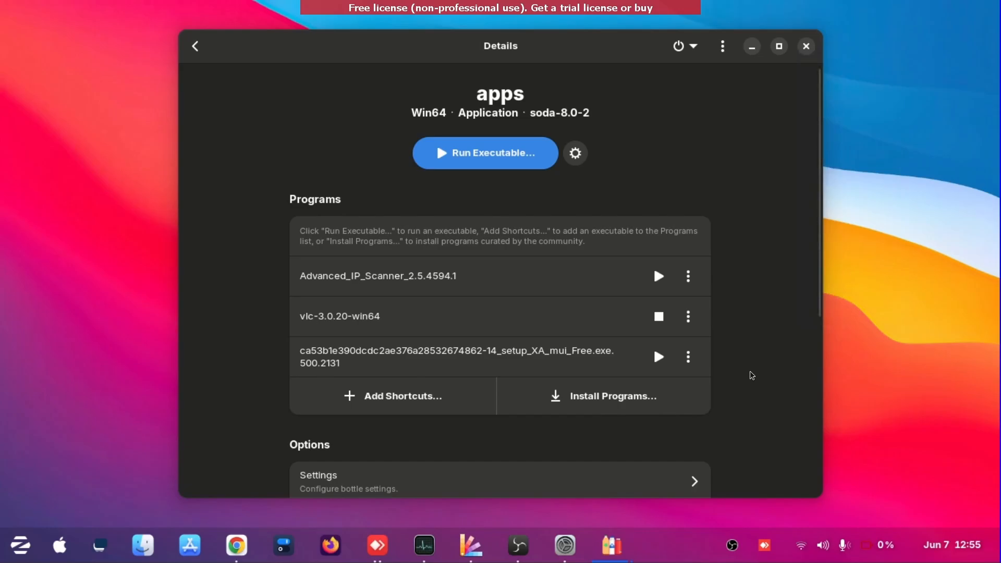
pyautogui.click(333, 313)
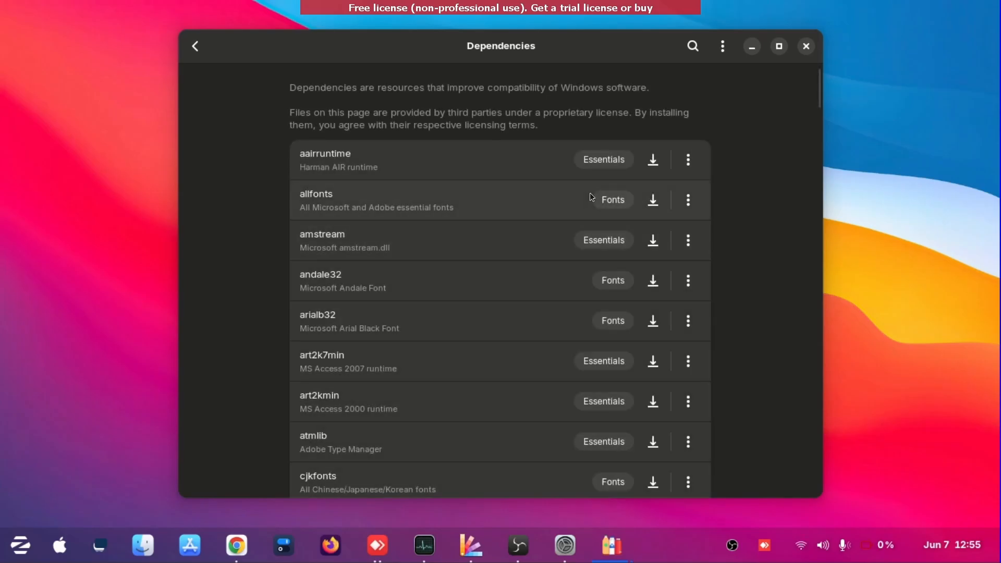
pyautogui.scroll(-3)
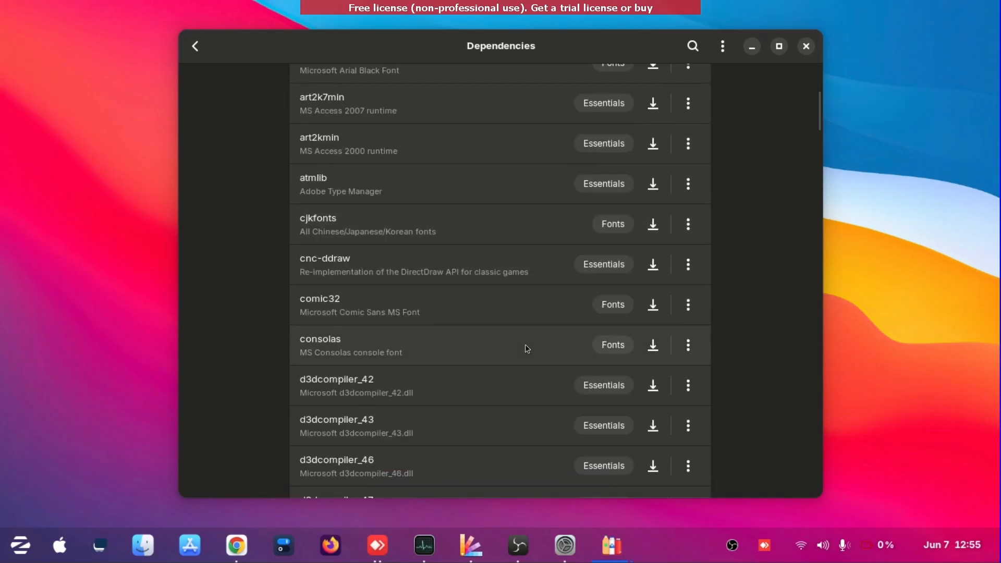
pyautogui.scroll(-3)
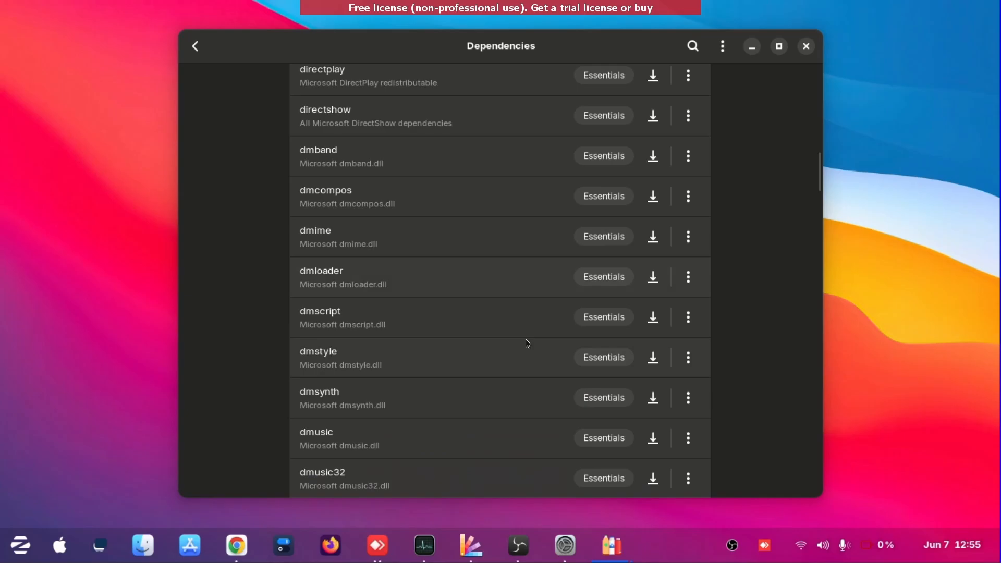
pyautogui.scroll(-3)
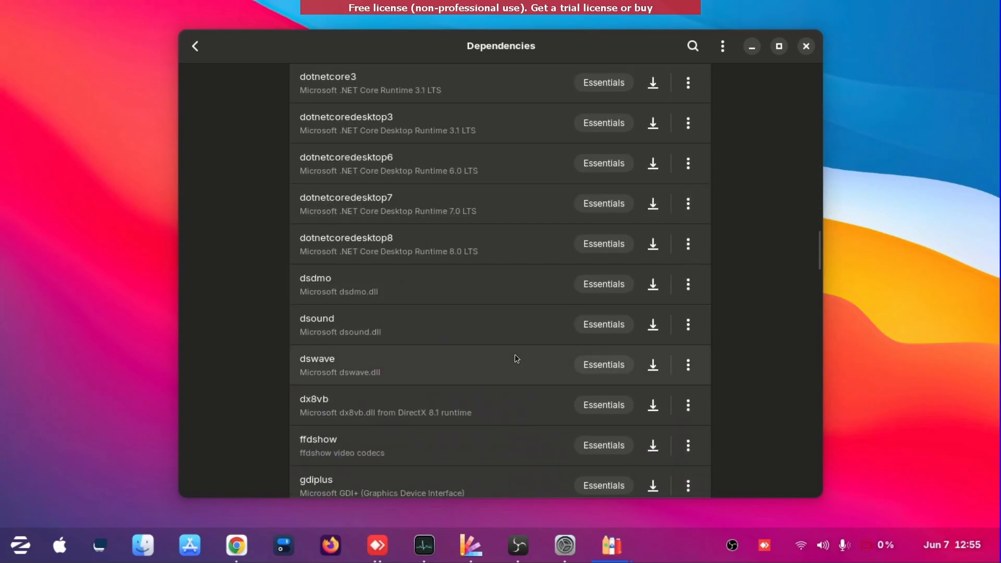
pyautogui.scroll(-3)
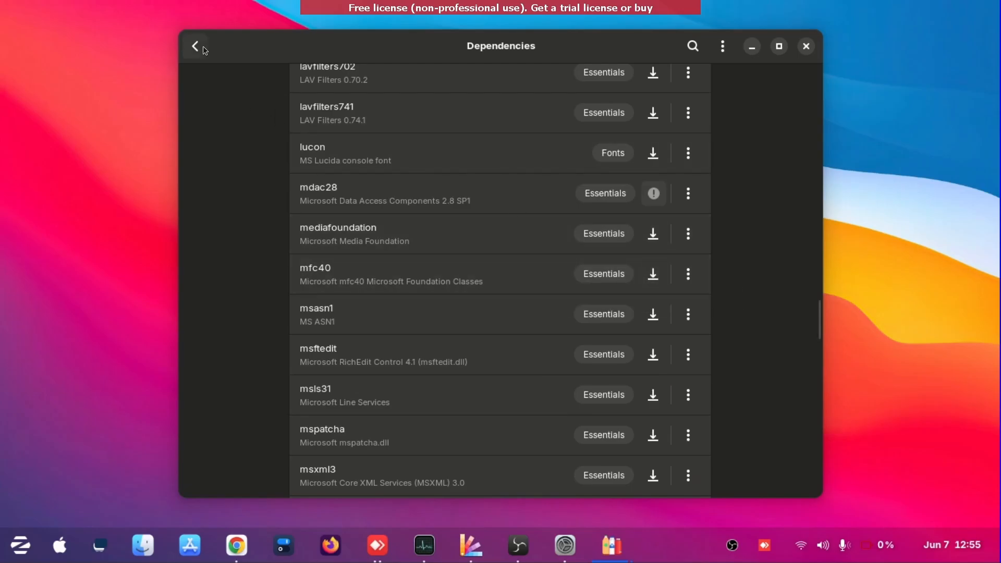
pyautogui.click(195, 46)
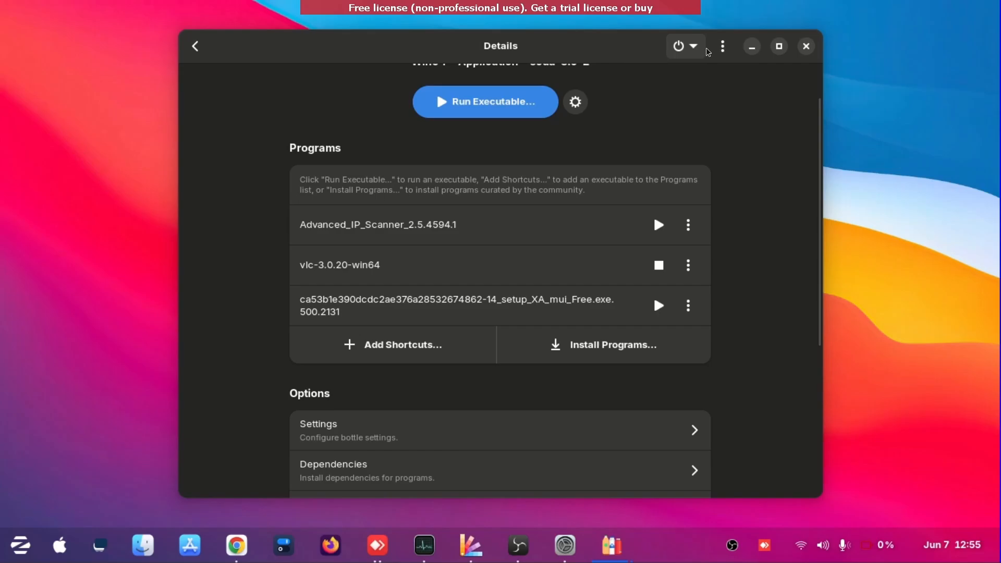
# - Launch VLC in the bottle and browse My Computer in Open Multiple Files
pyautogui.click(722, 46)
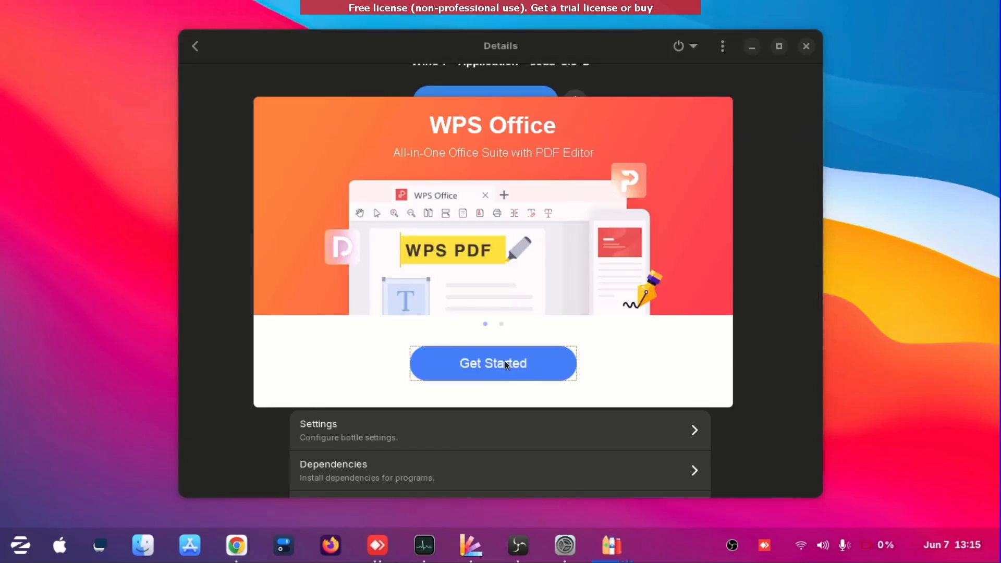
pyautogui.moveTo(481, 369)
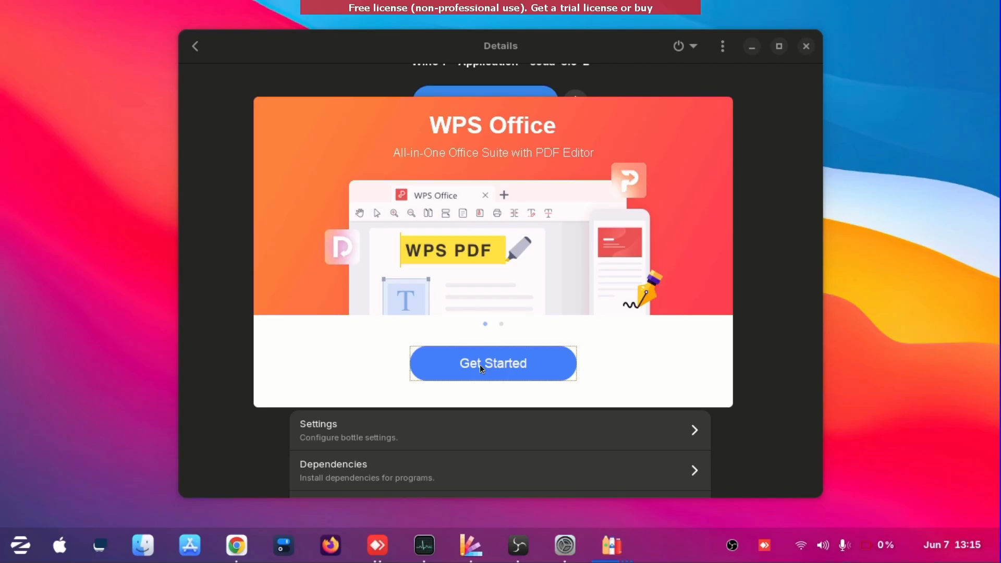
pyautogui.moveTo(599, 113)
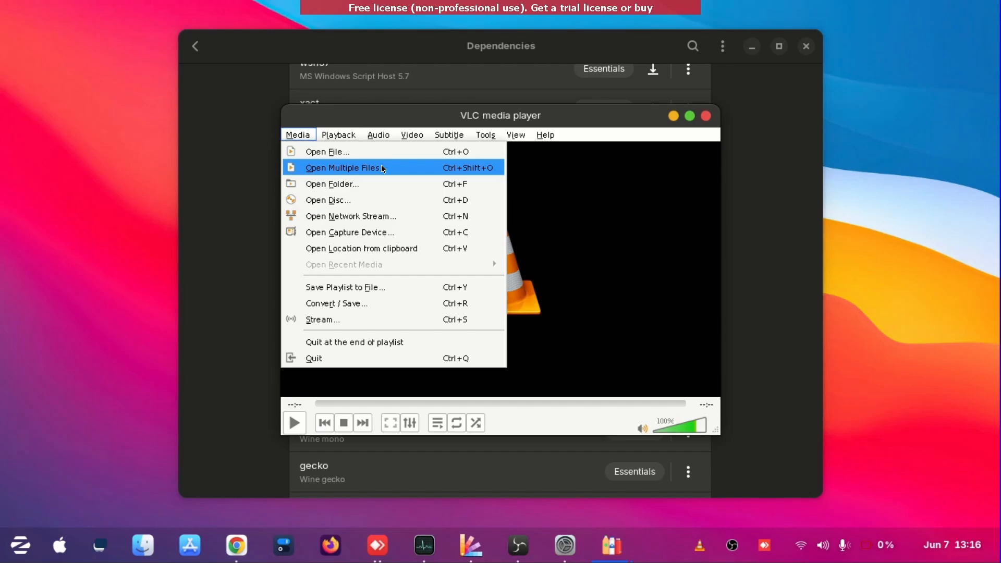
pyautogui.click(343, 167)
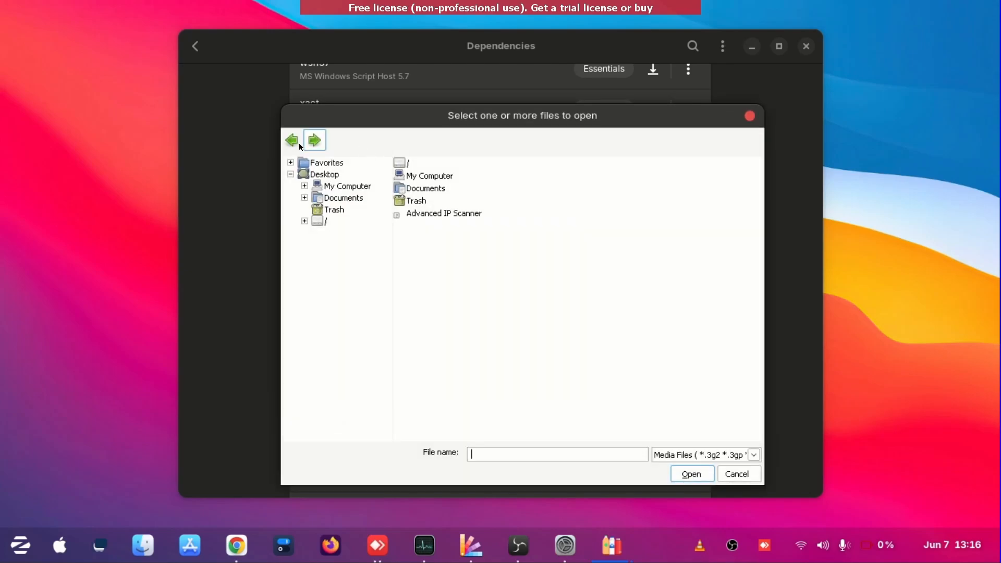
pyautogui.click(324, 174)
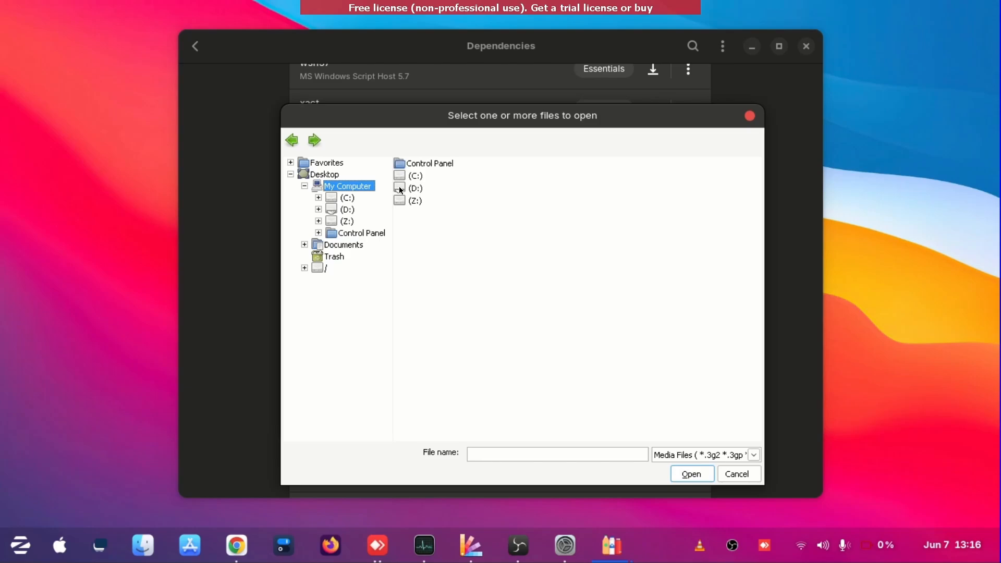
# - Look through the D: drive and user home folders, then close VLC
pyautogui.click(347, 186)
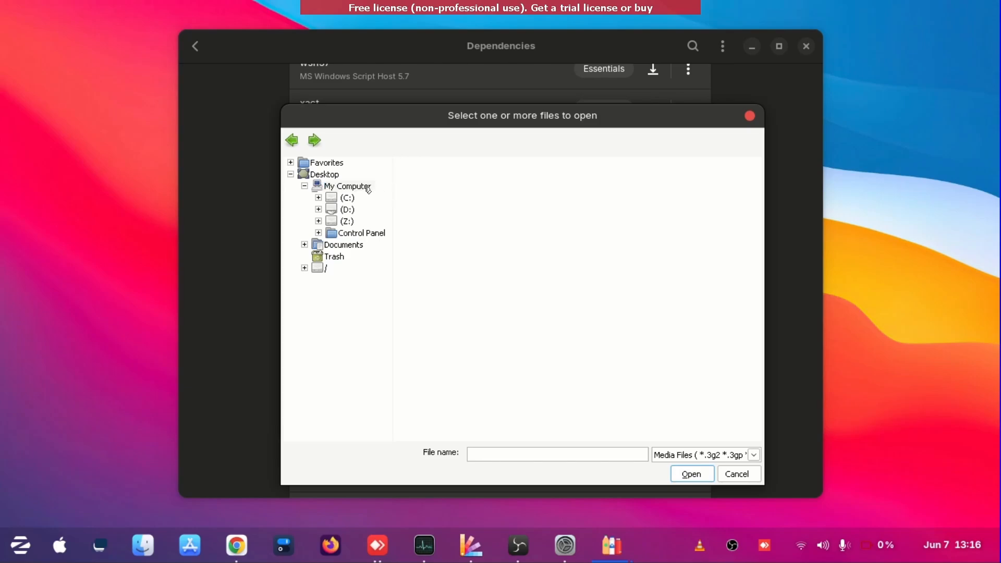
pyautogui.click(347, 186)
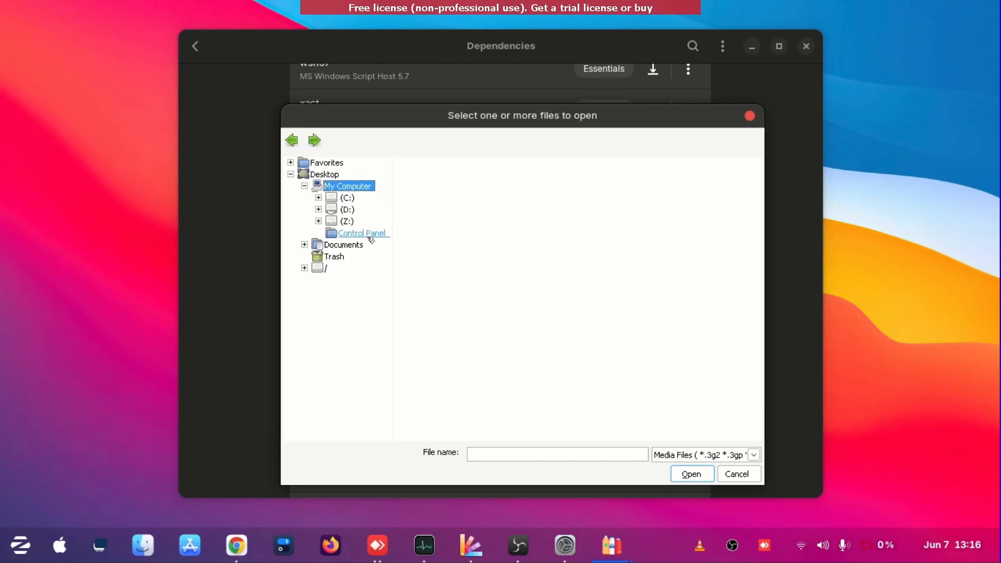
pyautogui.click(362, 232)
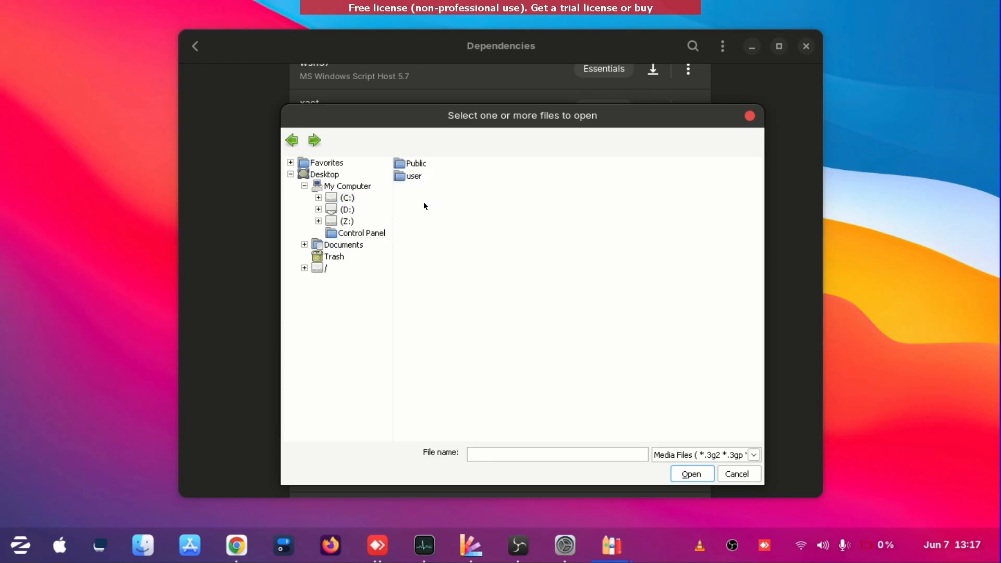
pyautogui.doubleClick(413, 176)
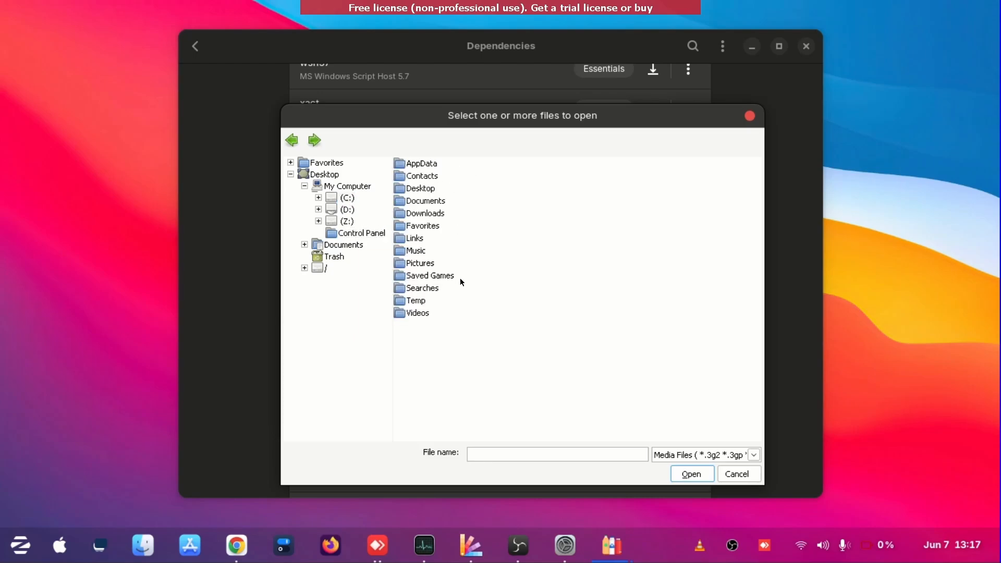
pyautogui.moveTo(429, 214)
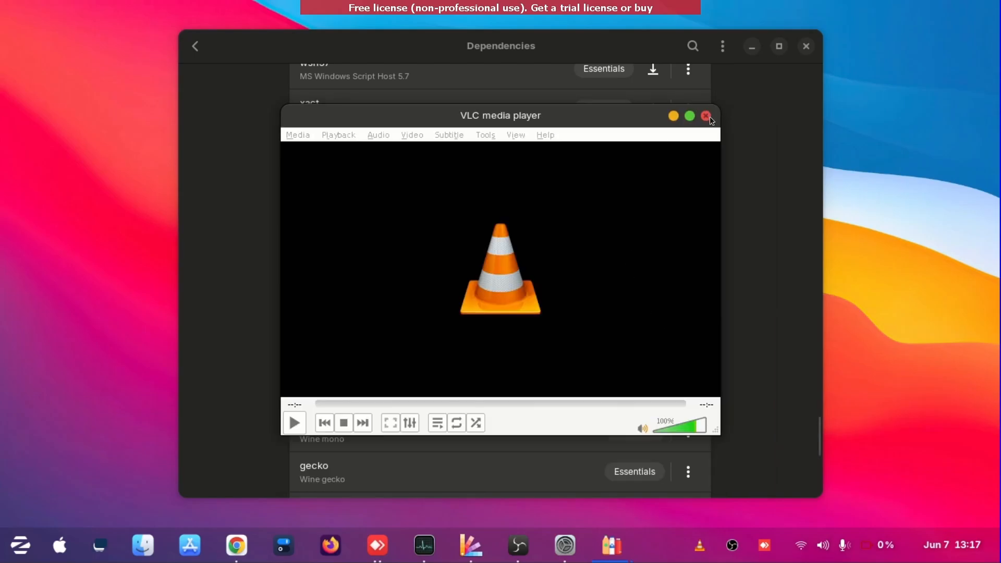
pyautogui.click(706, 116)
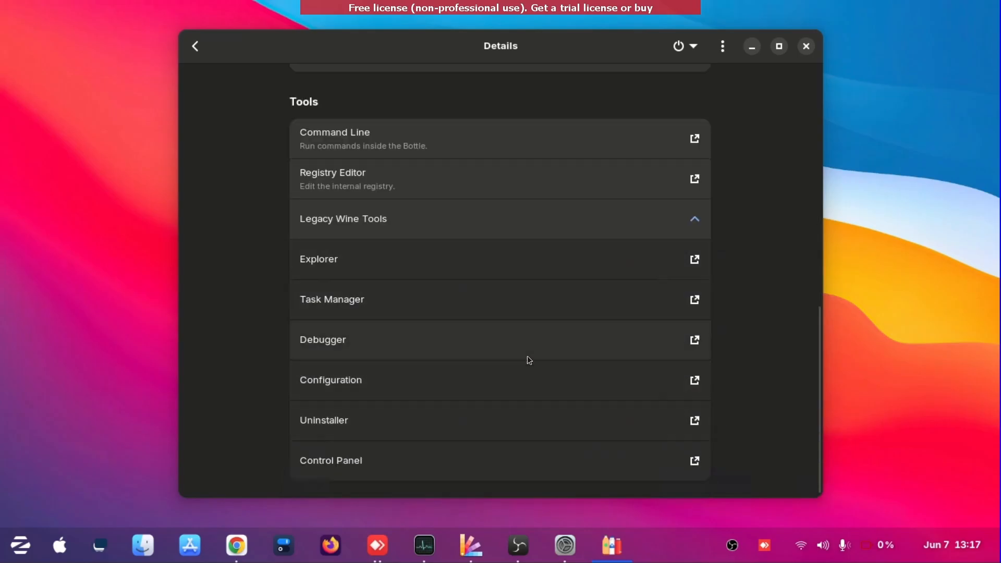
pyautogui.moveTo(498, 463)
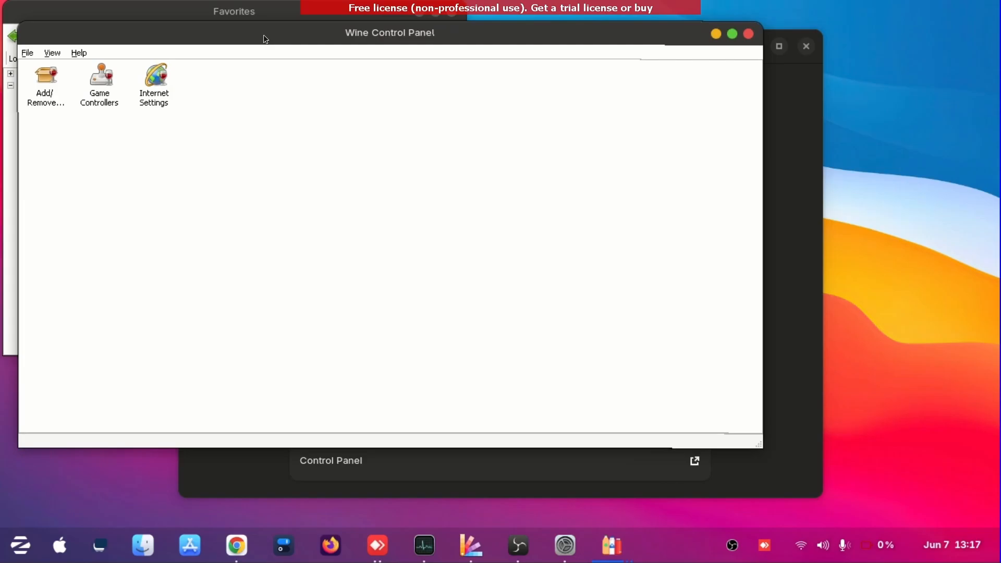
# - Review the Add/Remove Programs list, including VLC 3.0.20, then close Wine Control Panel
pyautogui.doubleClick(46, 74)
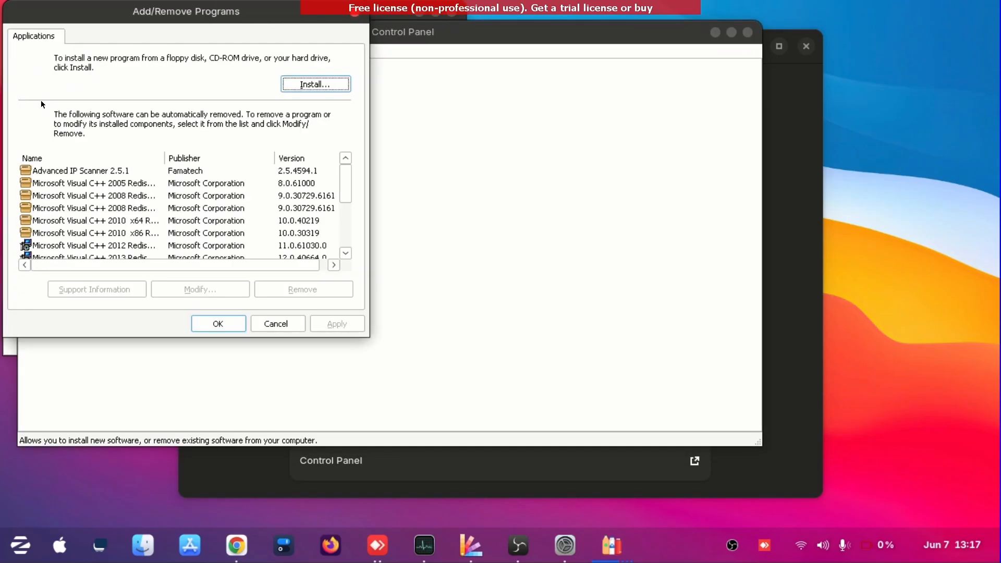
pyautogui.scroll(-3)
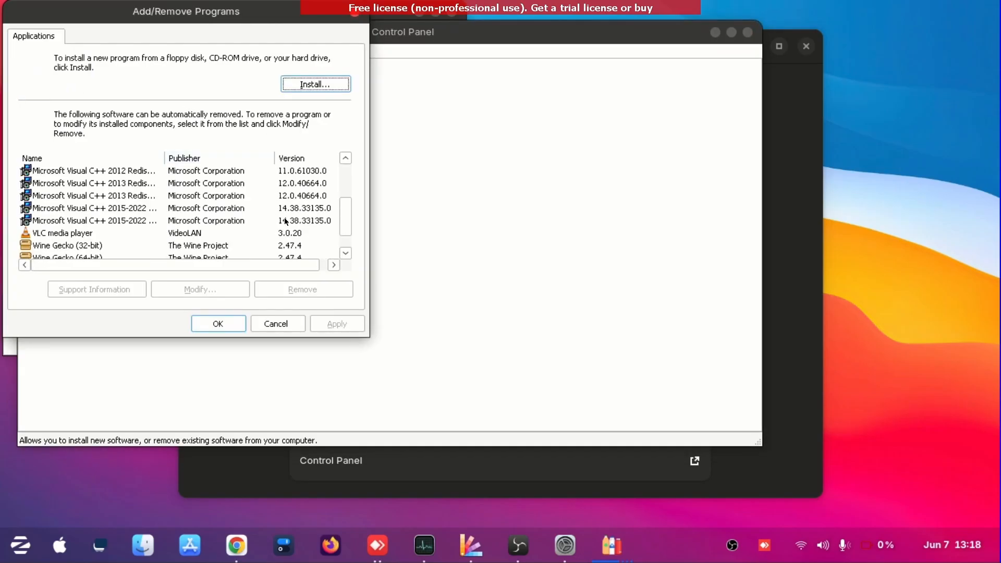
pyautogui.scroll(-3)
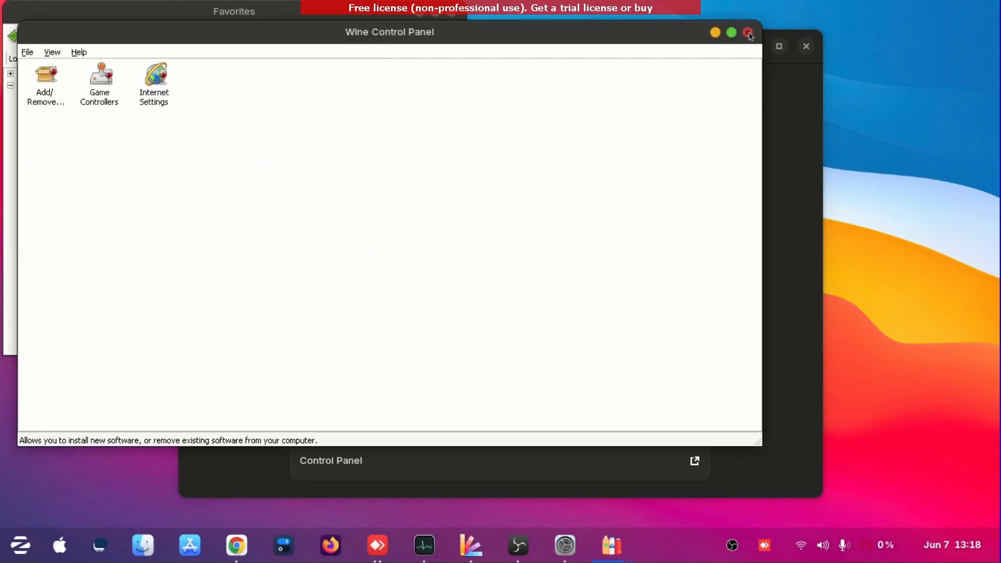
pyautogui.click(748, 32)
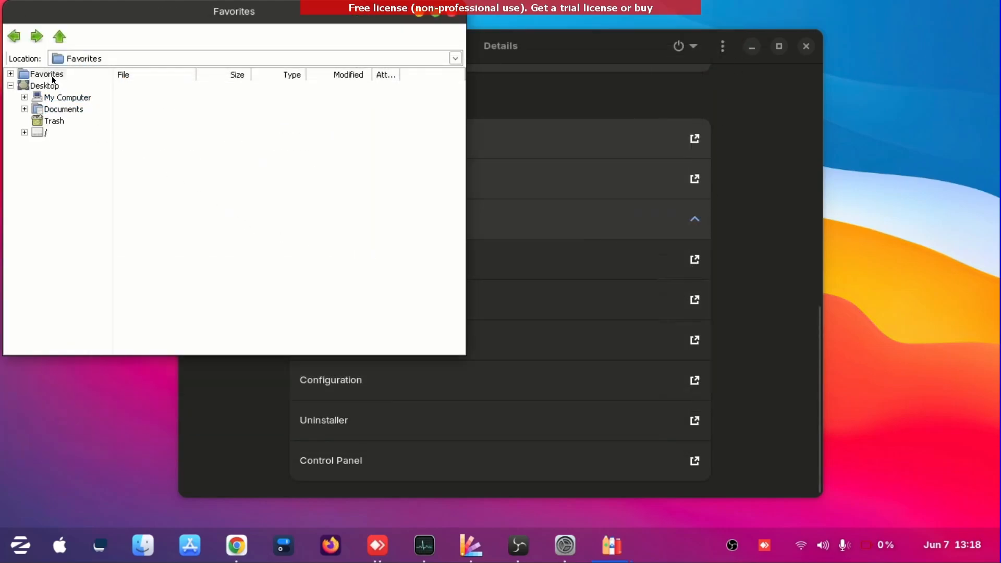
pyautogui.moveTo(317, 507)
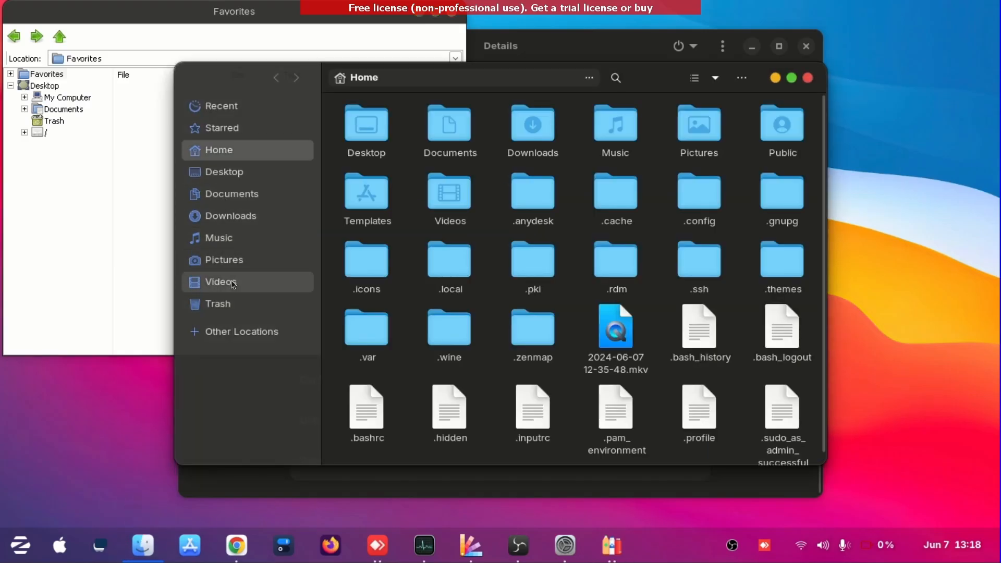
pyautogui.click(615, 328)
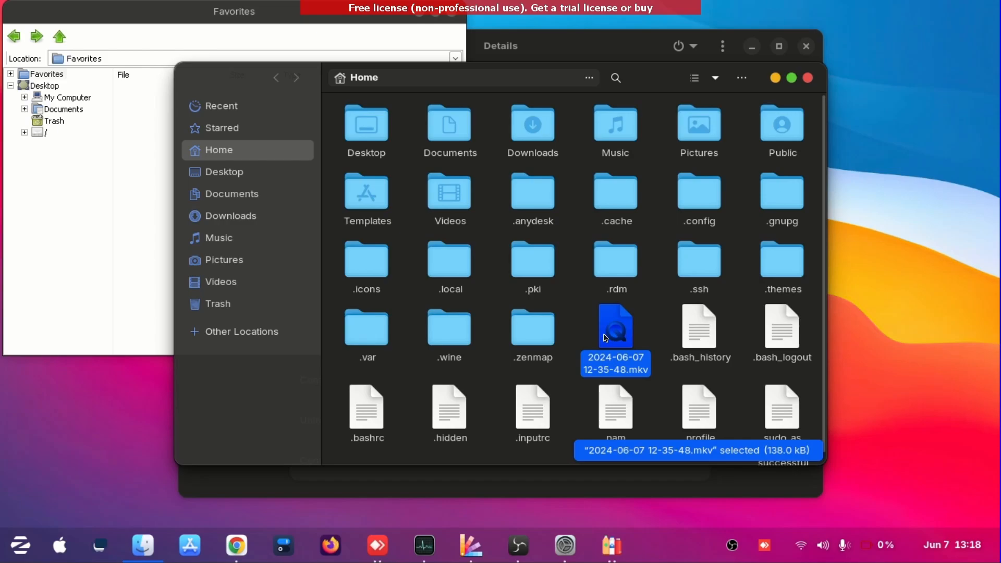
pyautogui.moveTo(151, 228)
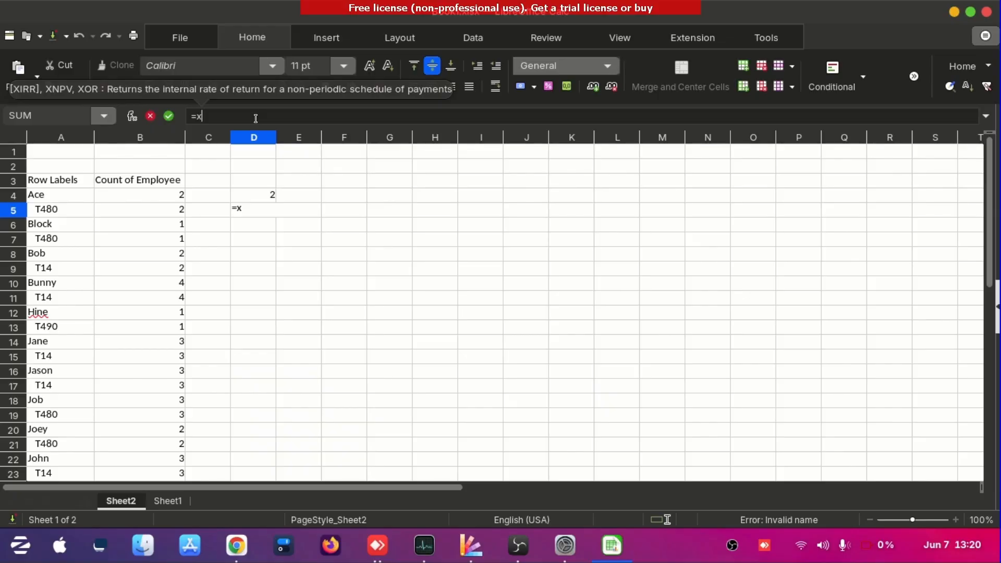
# - Start an =XLOOKUP formula in cell D5 beside the employee counts
pyautogui.write('loo')
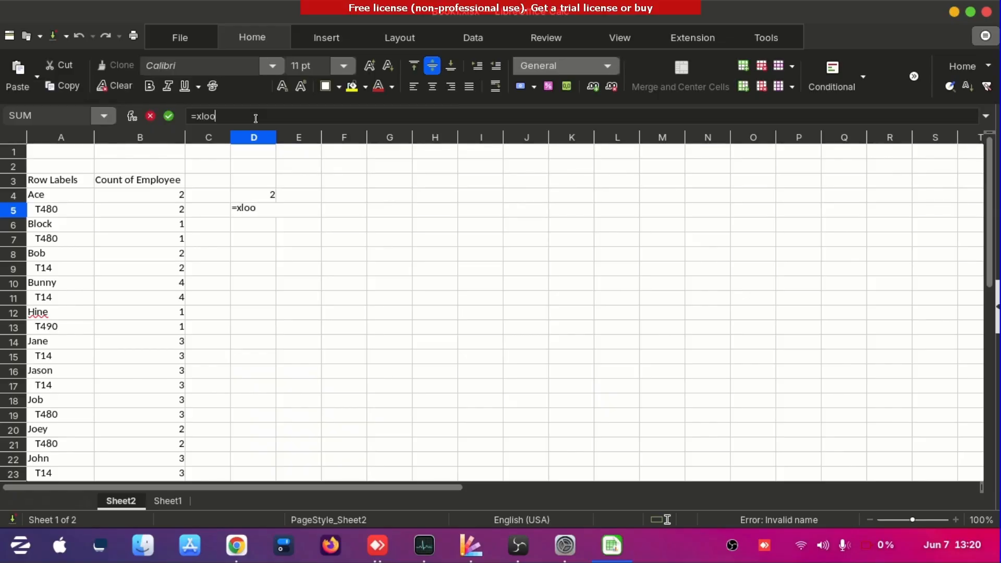
pyautogui.write('kup')
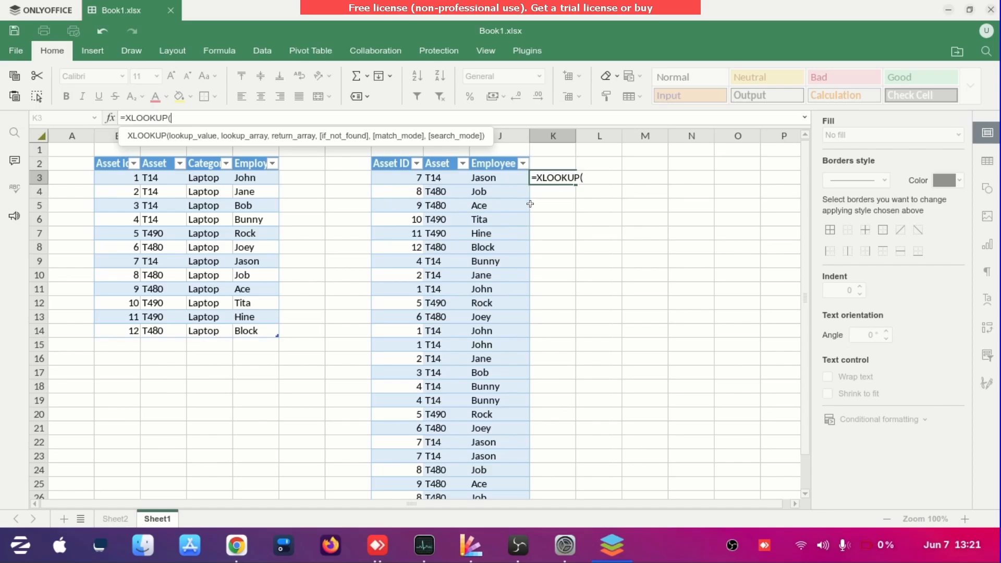
pyautogui.moveTo(505, 177)
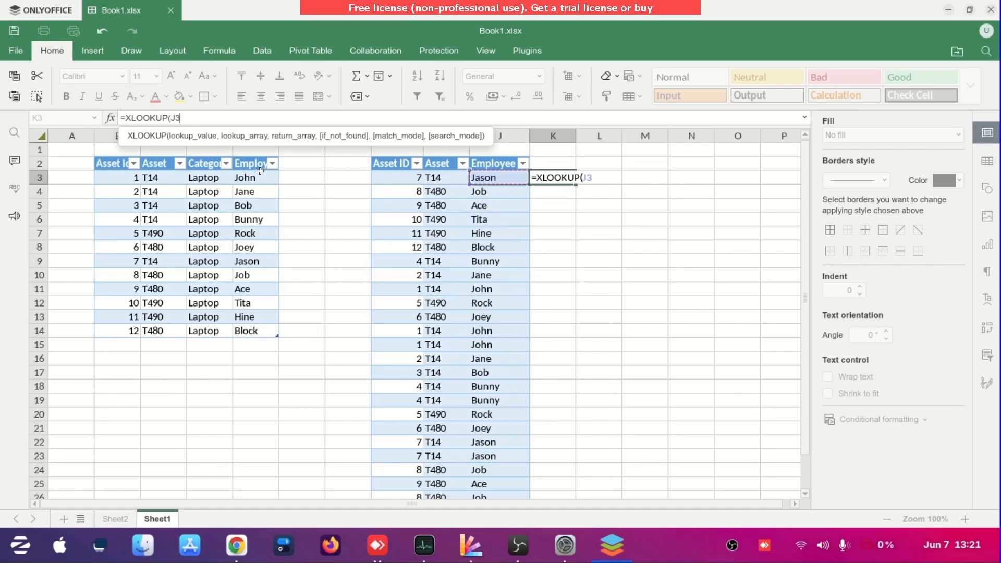
# - Insert an Employee slicer instead of Asset ID and filter the asset table to Ace
pyautogui.click(255, 177)
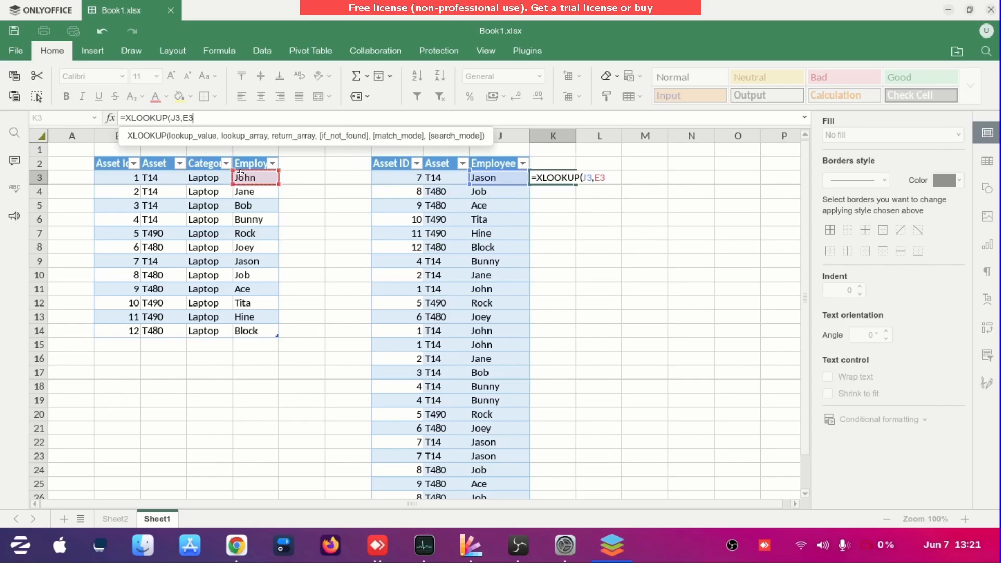
pyautogui.click(671, 86)
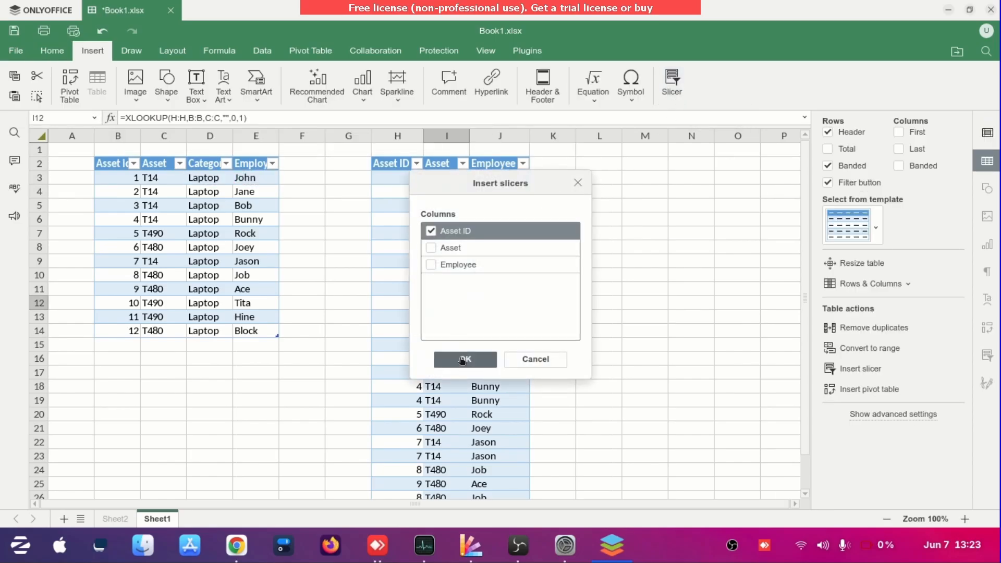
pyautogui.click(431, 230)
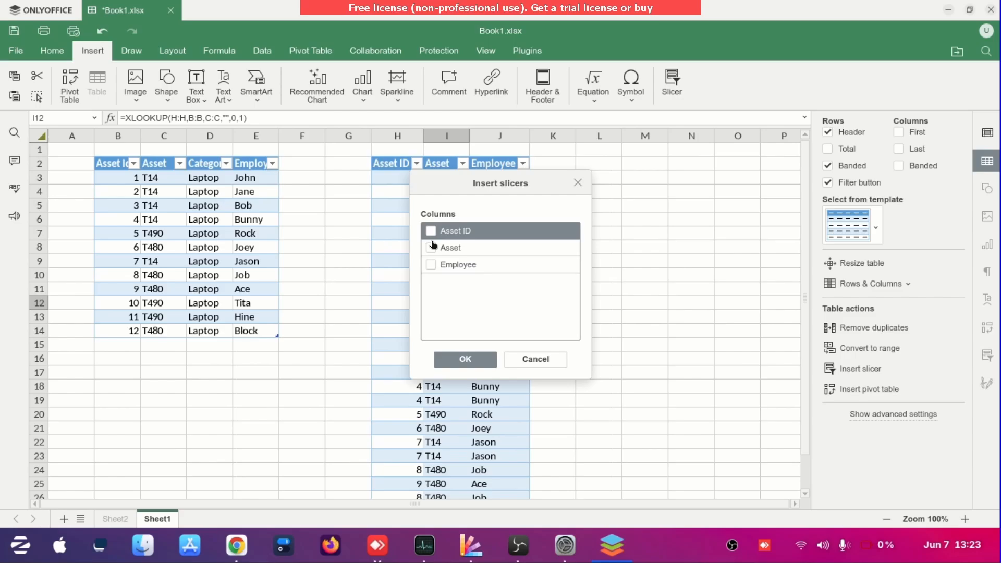
pyautogui.click(431, 264)
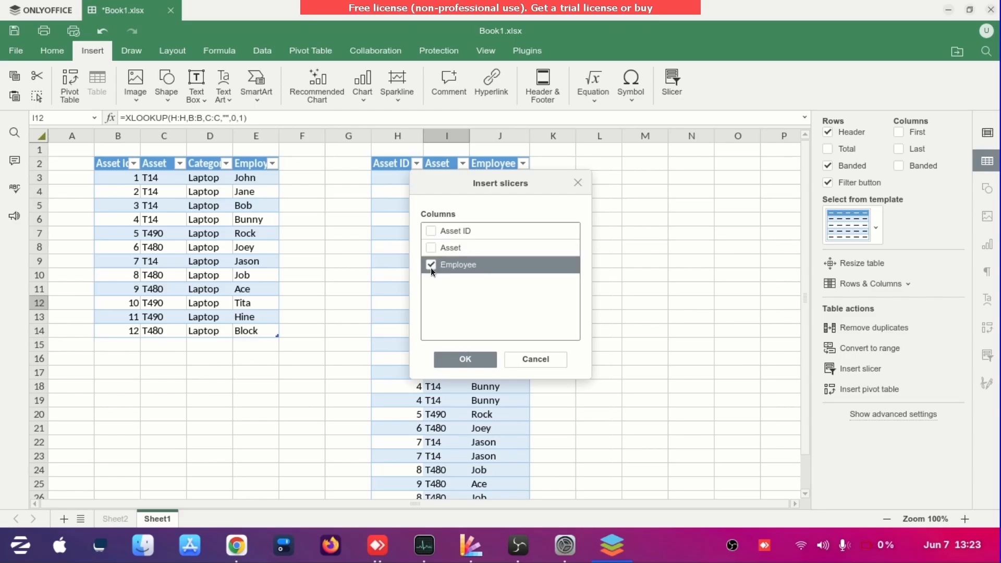
pyautogui.click(465, 359)
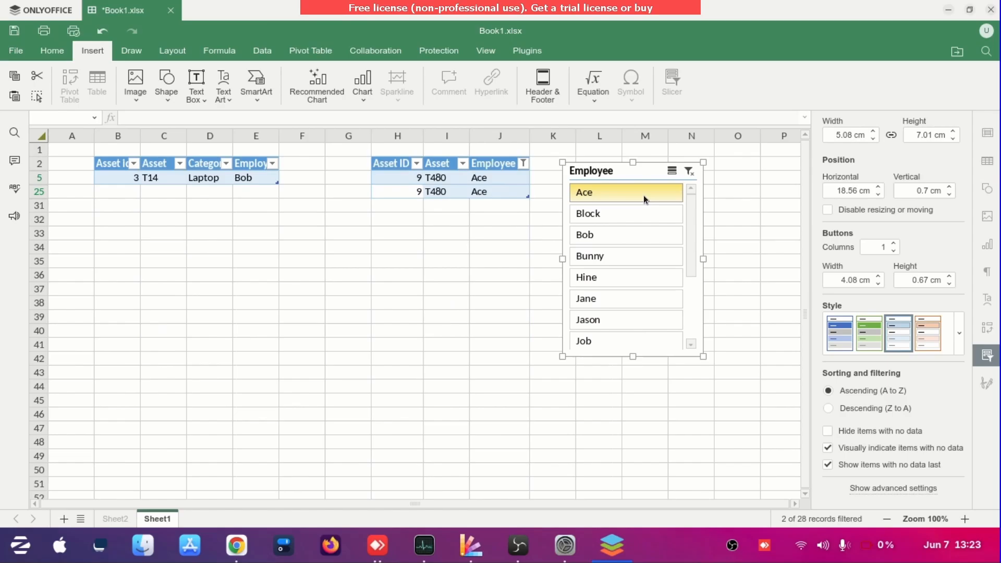
pyautogui.click(626, 235)
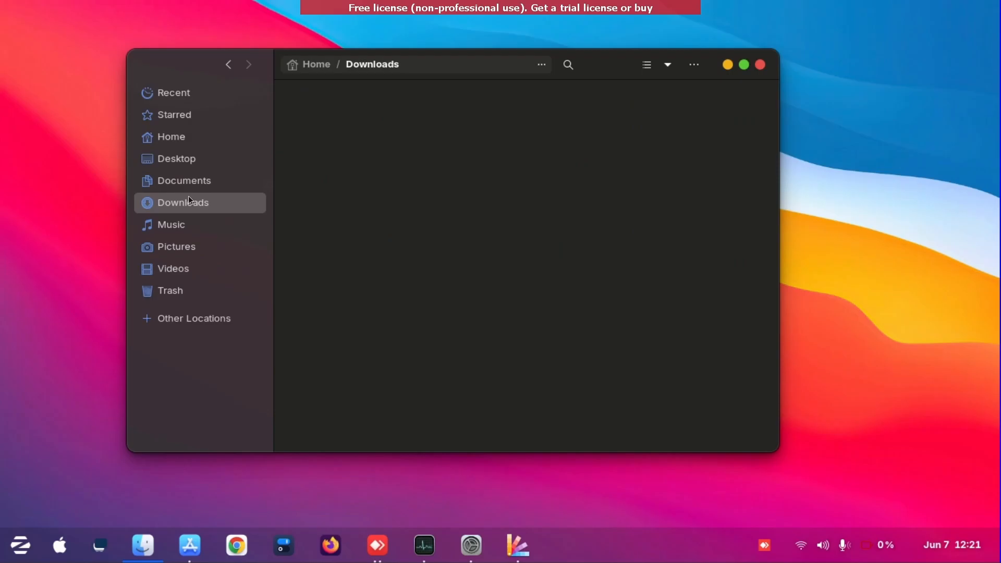
# - Run Advanced_IP_Scanner_2.5.4594.1.exe from Downloads, allowing the unknown Windows app
pyautogui.click(182, 202)
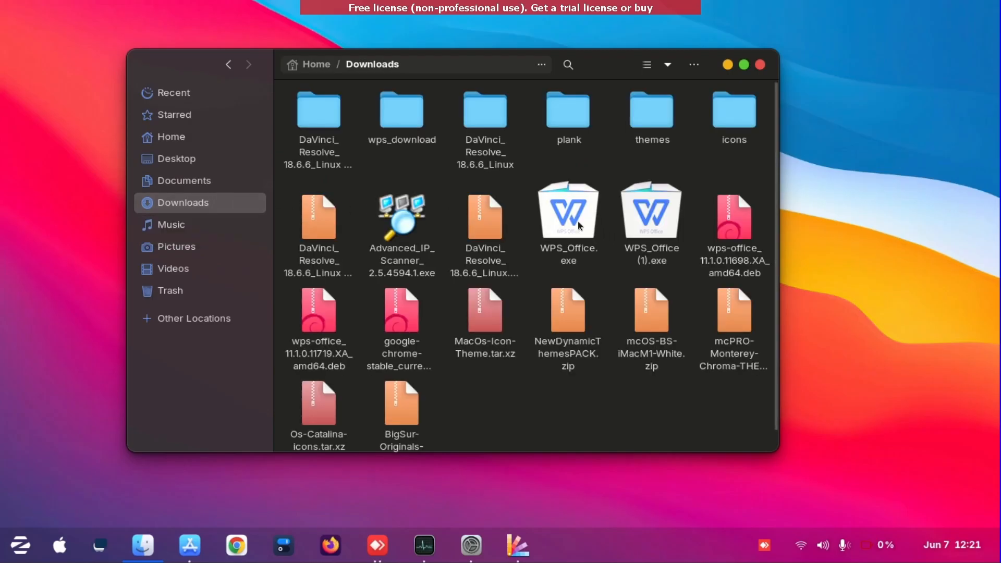
pyautogui.click(651, 210)
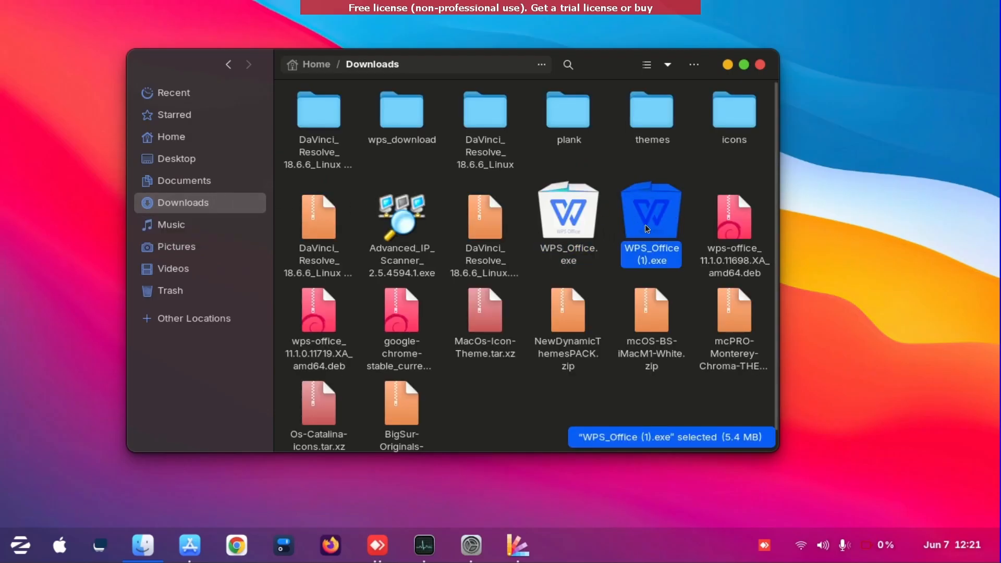
pyautogui.doubleClick(402, 217)
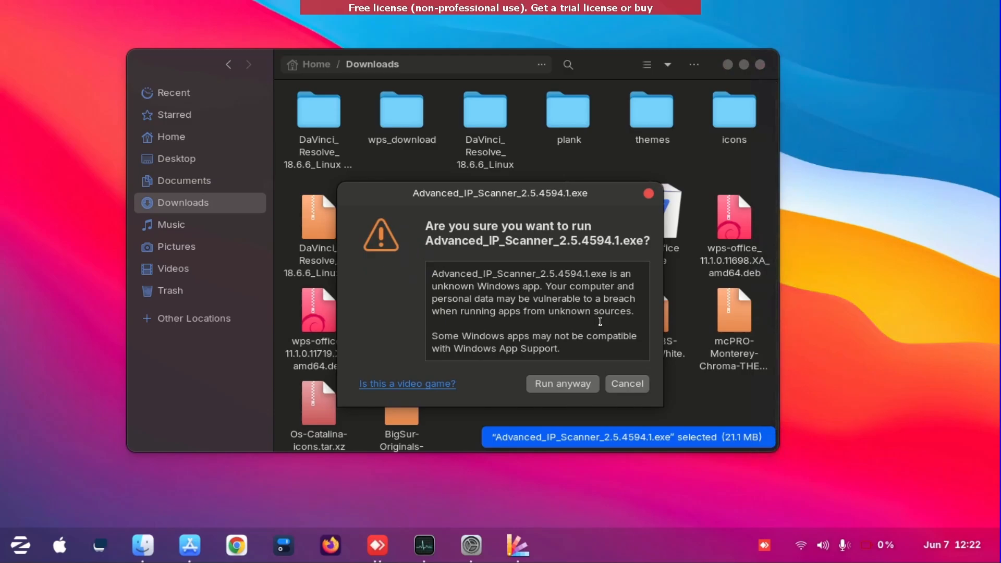
pyautogui.click(626, 383)
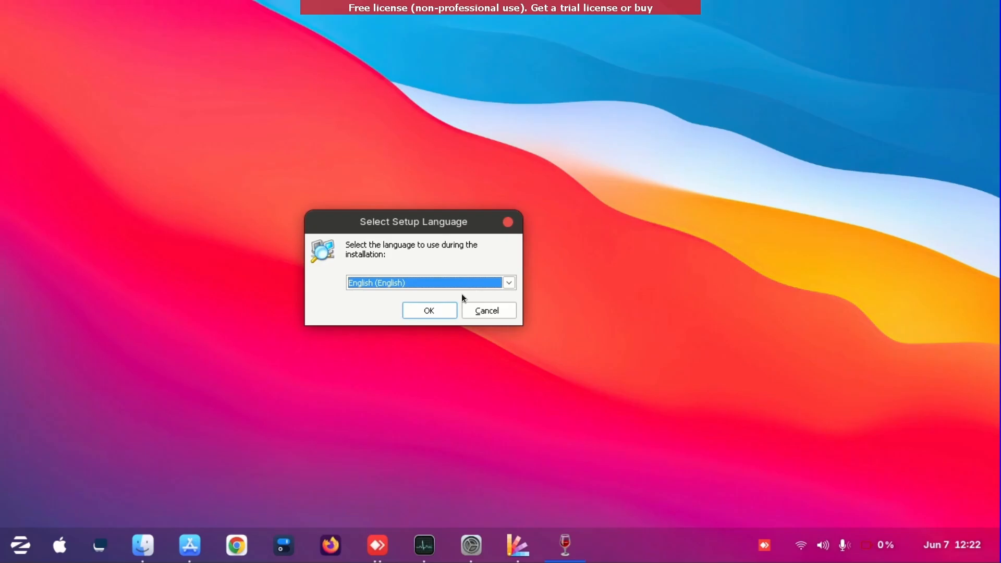
# - Install Advanced IP Scanner in English and start scanning the 192.168.1.1-20 range
pyautogui.click(429, 311)
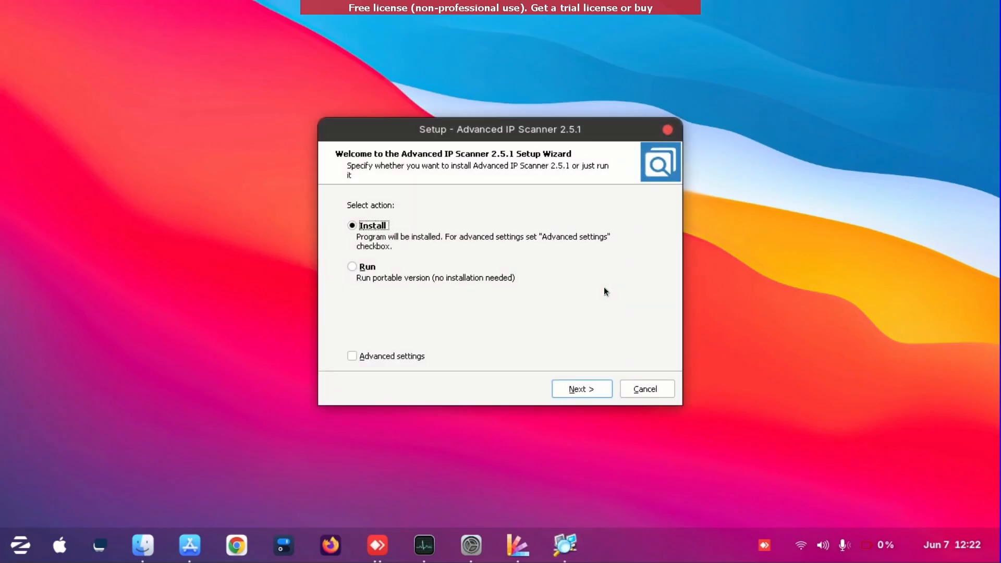
pyautogui.moveTo(578, 390)
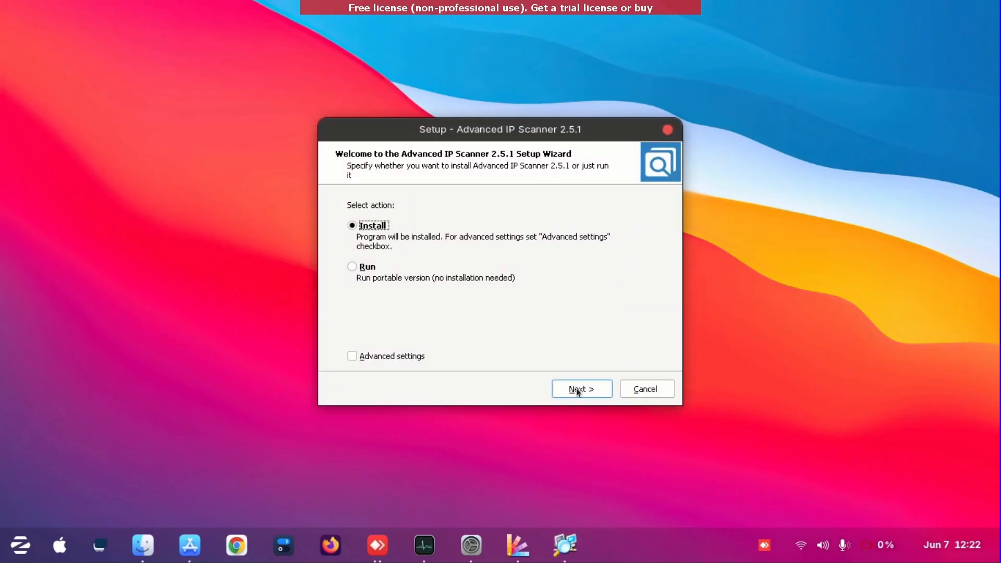
pyautogui.click(581, 389)
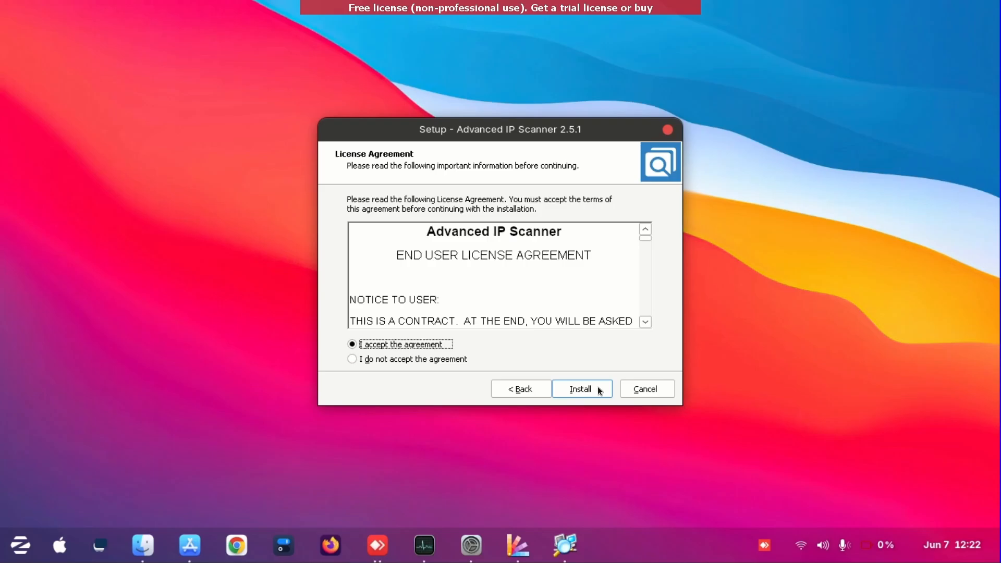
pyautogui.click(580, 389)
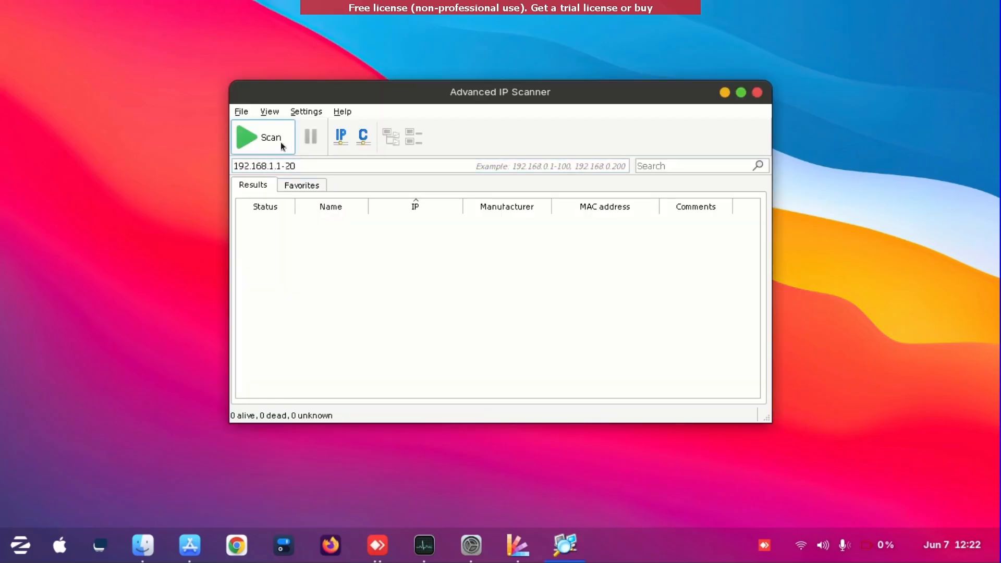
pyautogui.click(262, 137)
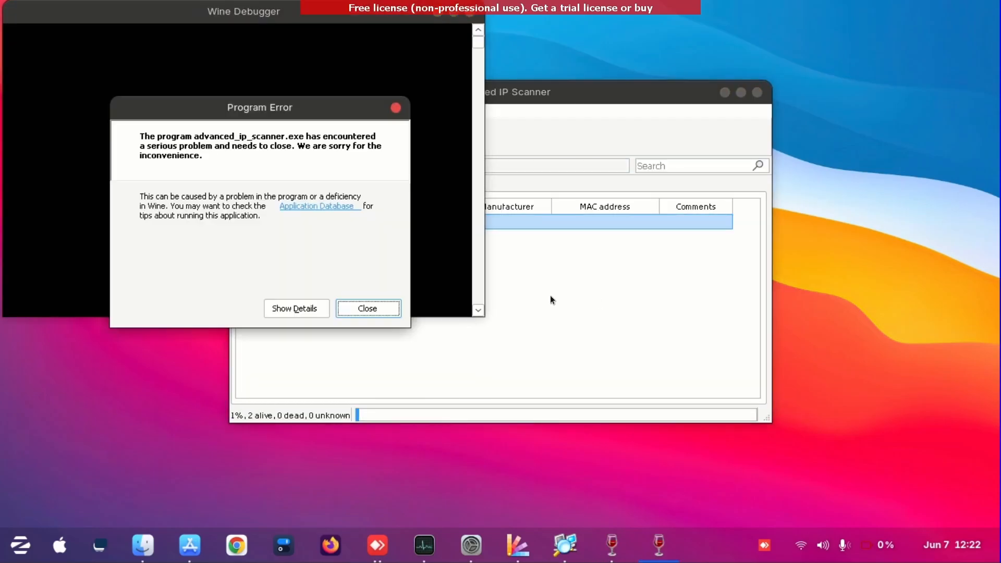
pyautogui.moveTo(297, 183)
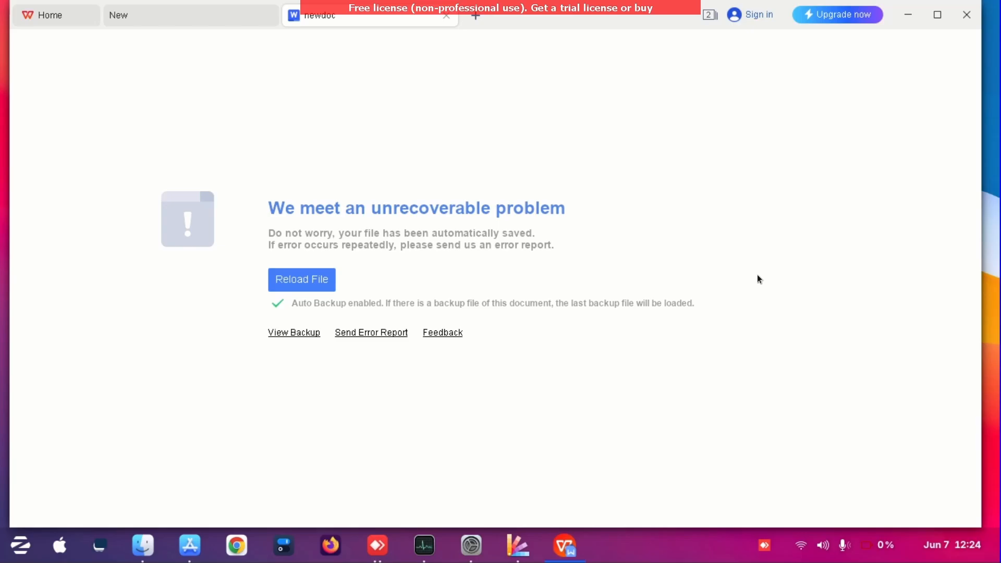
pyautogui.moveTo(779, 185)
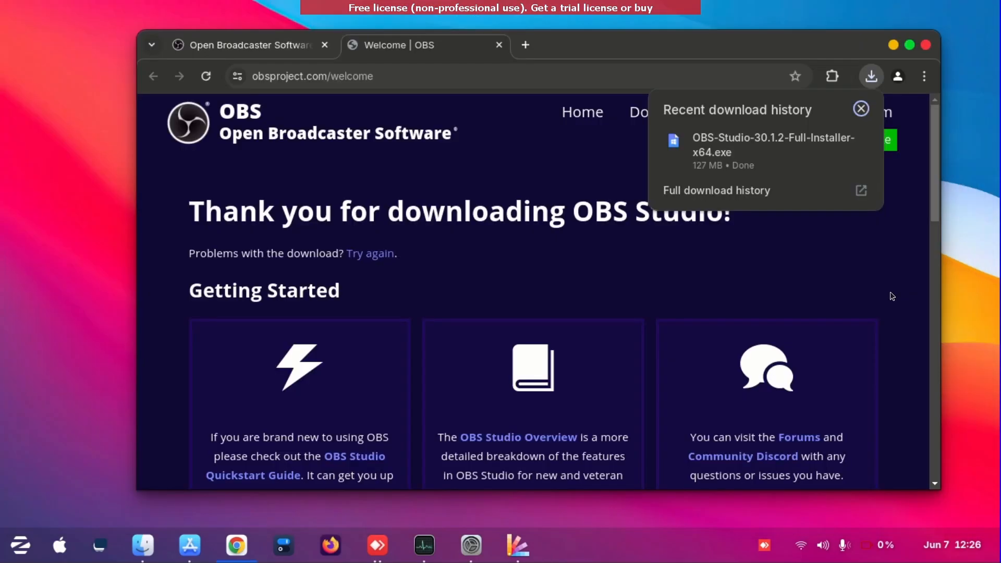
pyautogui.moveTo(873, 266)
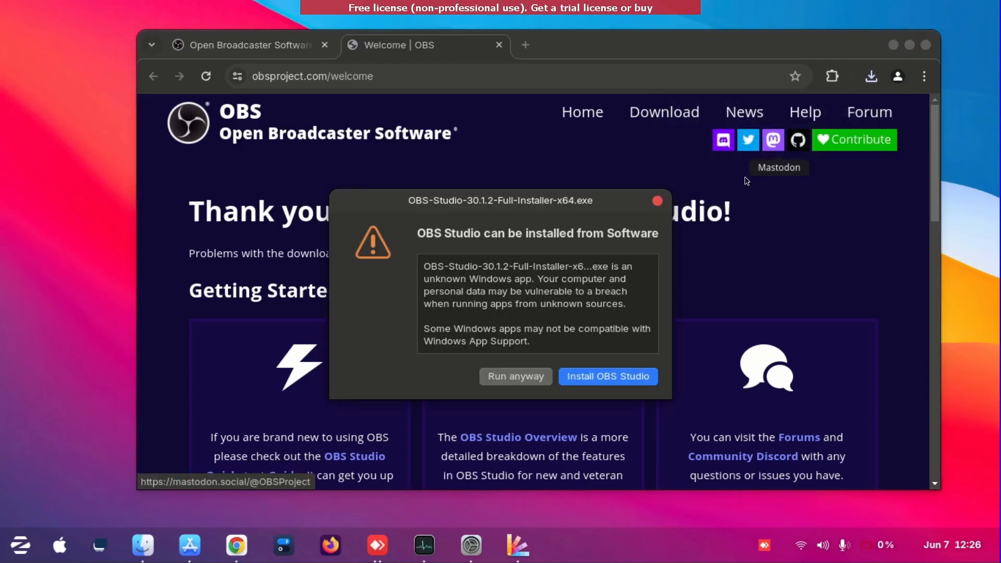
# - Choose Install OBS Studio in the installer prompt to reach its Software store page
pyautogui.click(607, 376)
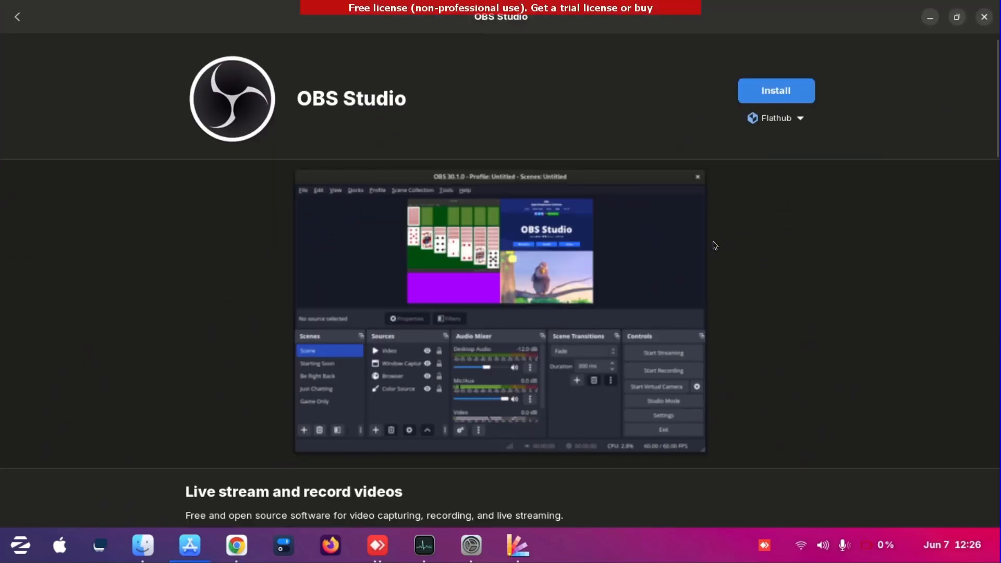
pyautogui.moveTo(652, 171)
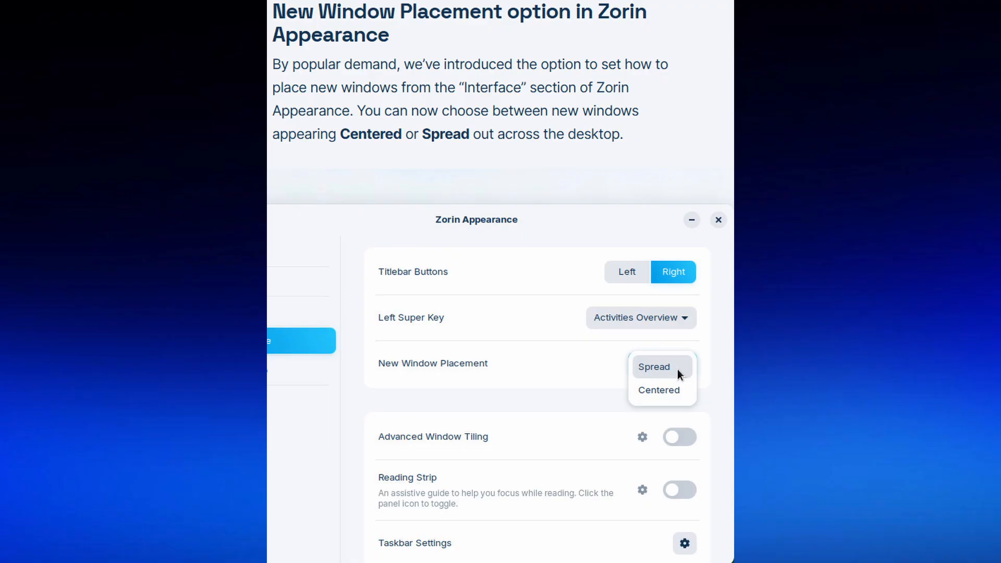
# - Open Software and Files from the dock with centered placement, then close them
pyautogui.click(658, 390)
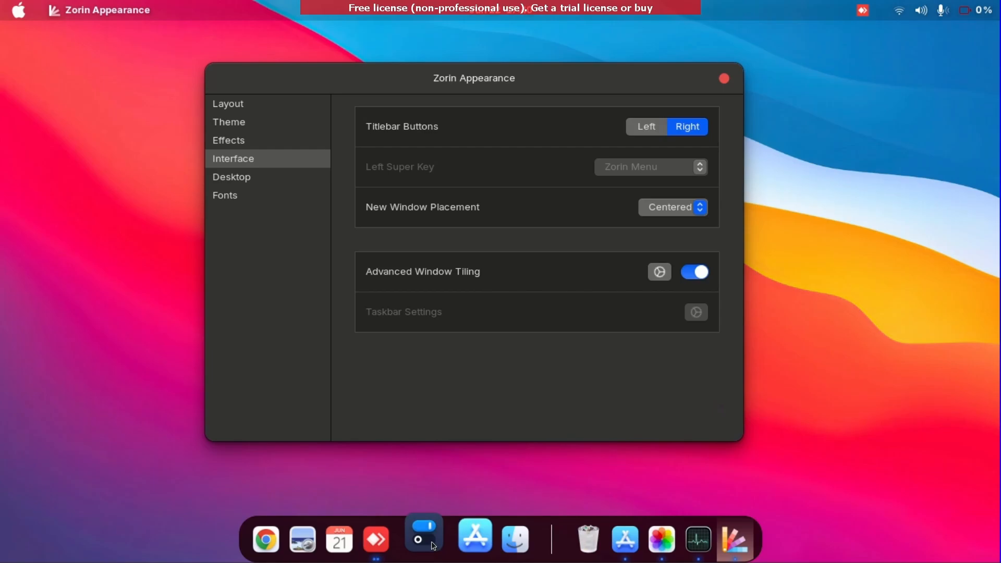
pyautogui.click(474, 538)
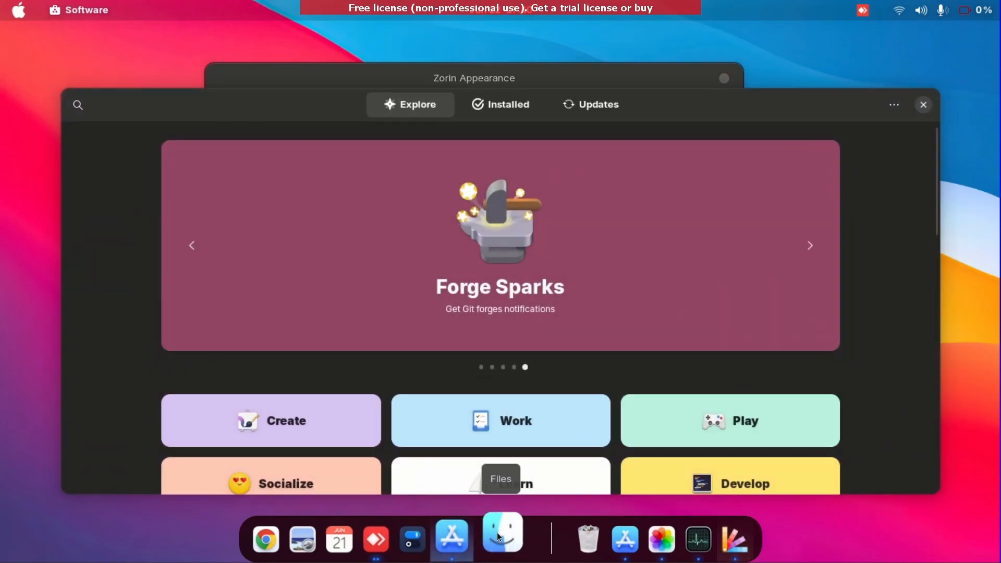
pyautogui.click(502, 538)
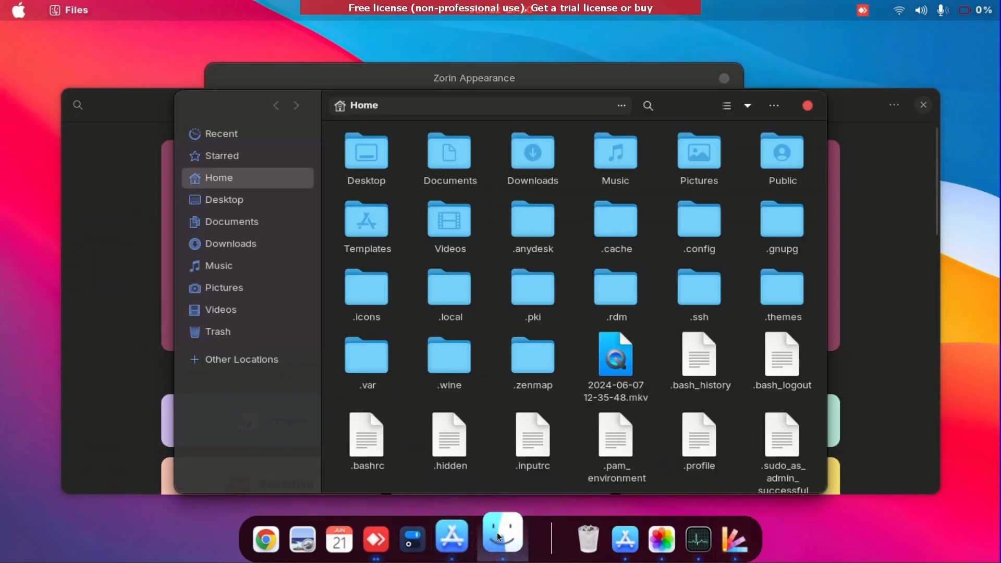
pyautogui.click(218, 331)
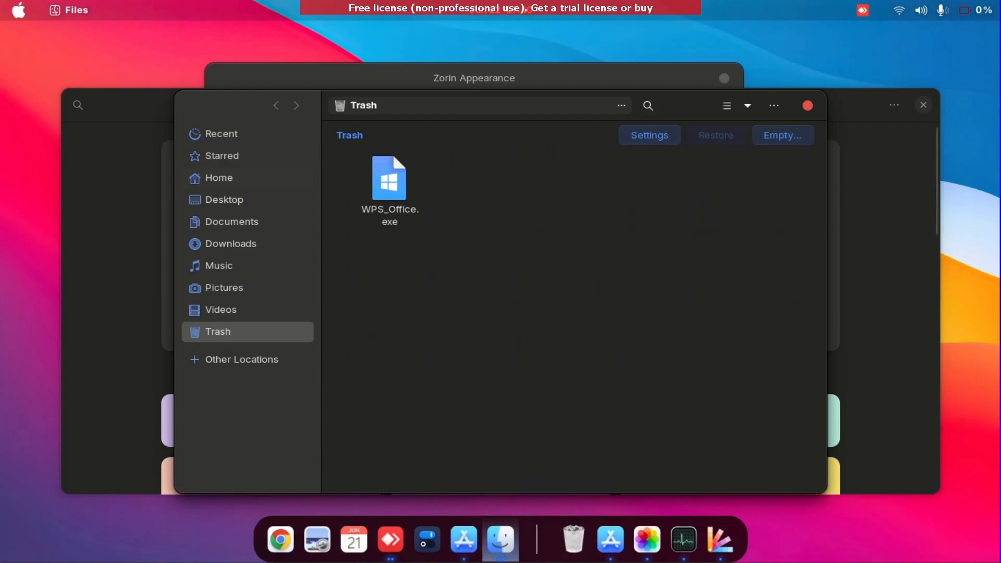
pyautogui.click(218, 177)
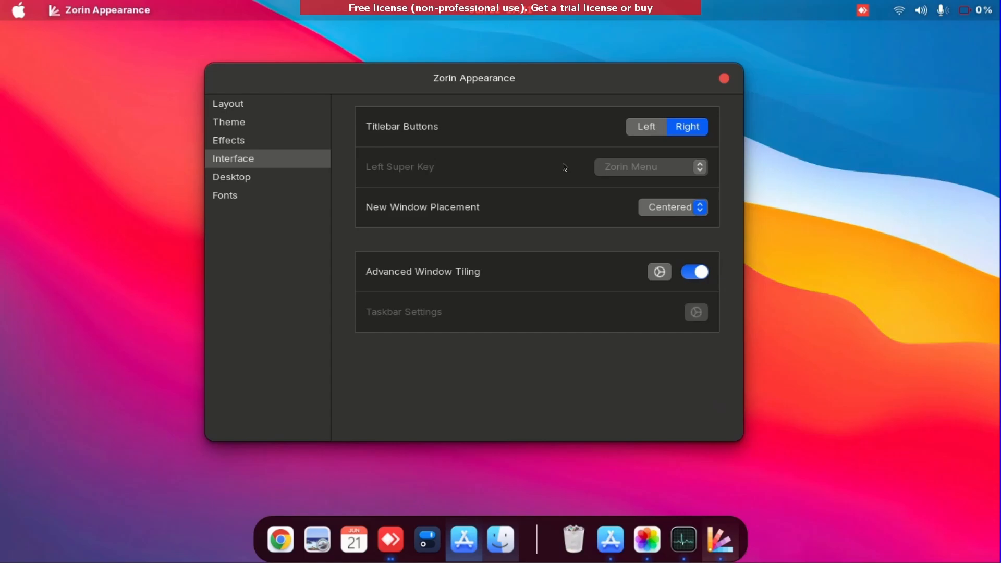
# - Set New Window Placement to Spread and reopen Software and Files to compare
pyautogui.click(672, 206)
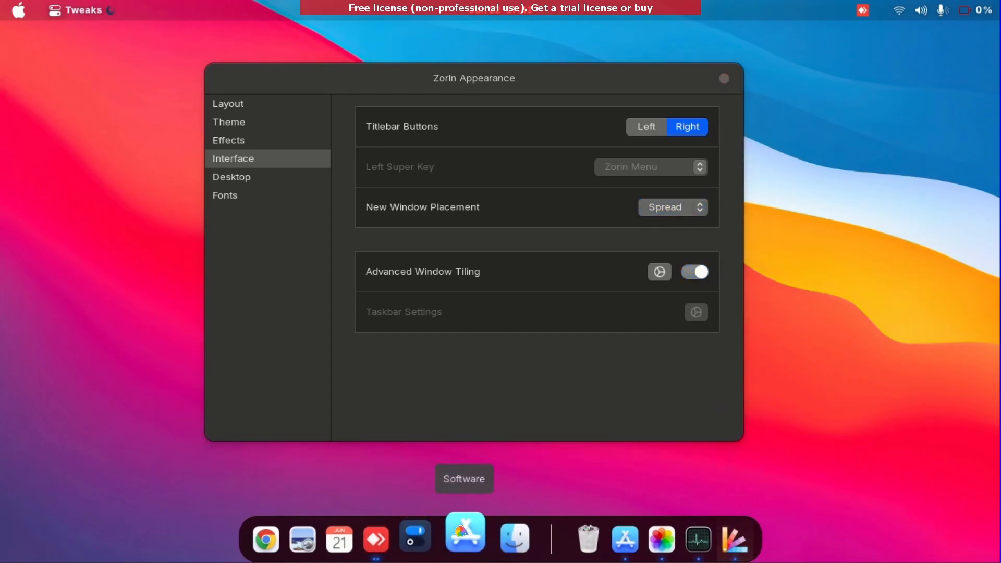
pyautogui.click(465, 531)
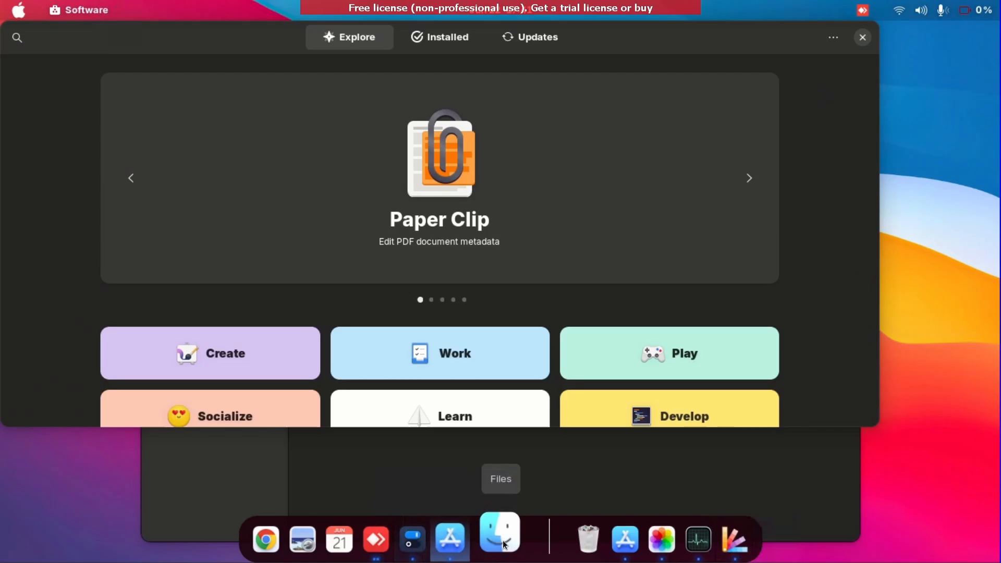
pyautogui.click(500, 531)
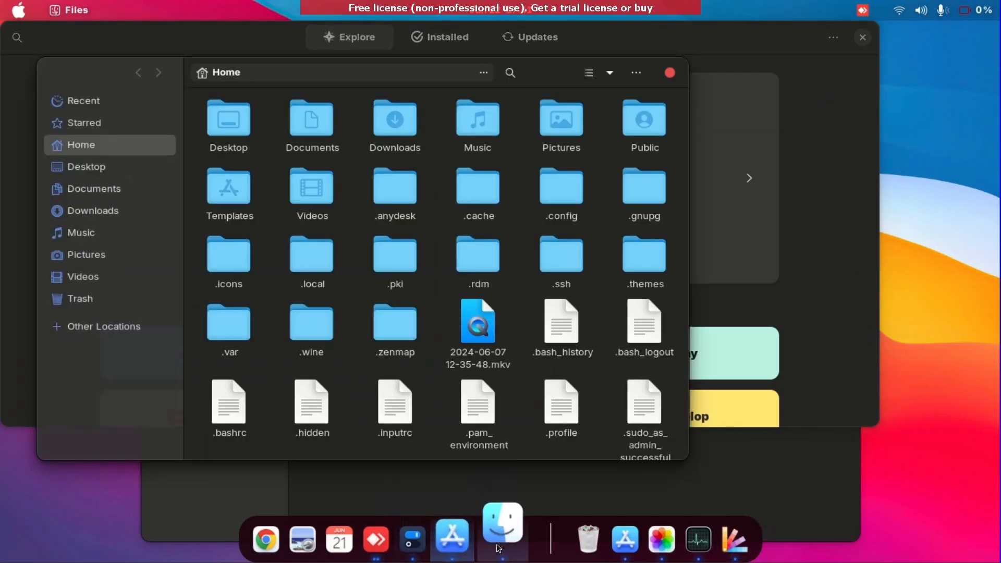